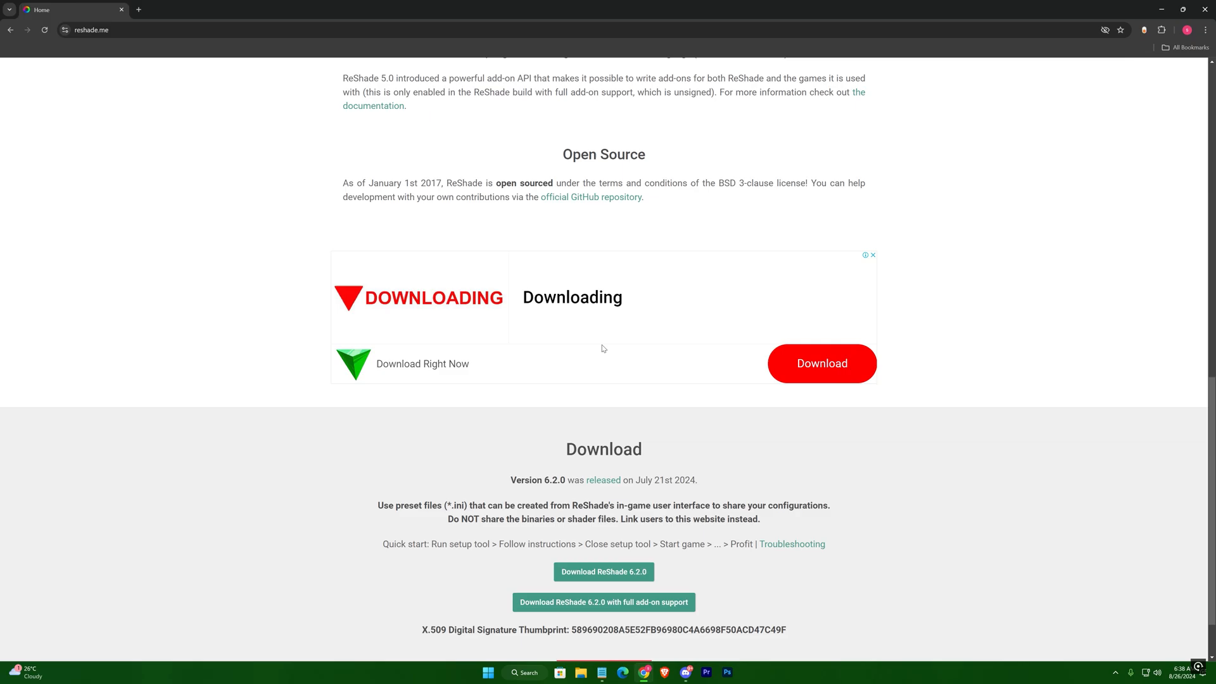
- Download the ReShade 6.2.0 setup from reshade.me into the Downloads folder
scroll(up, 3)
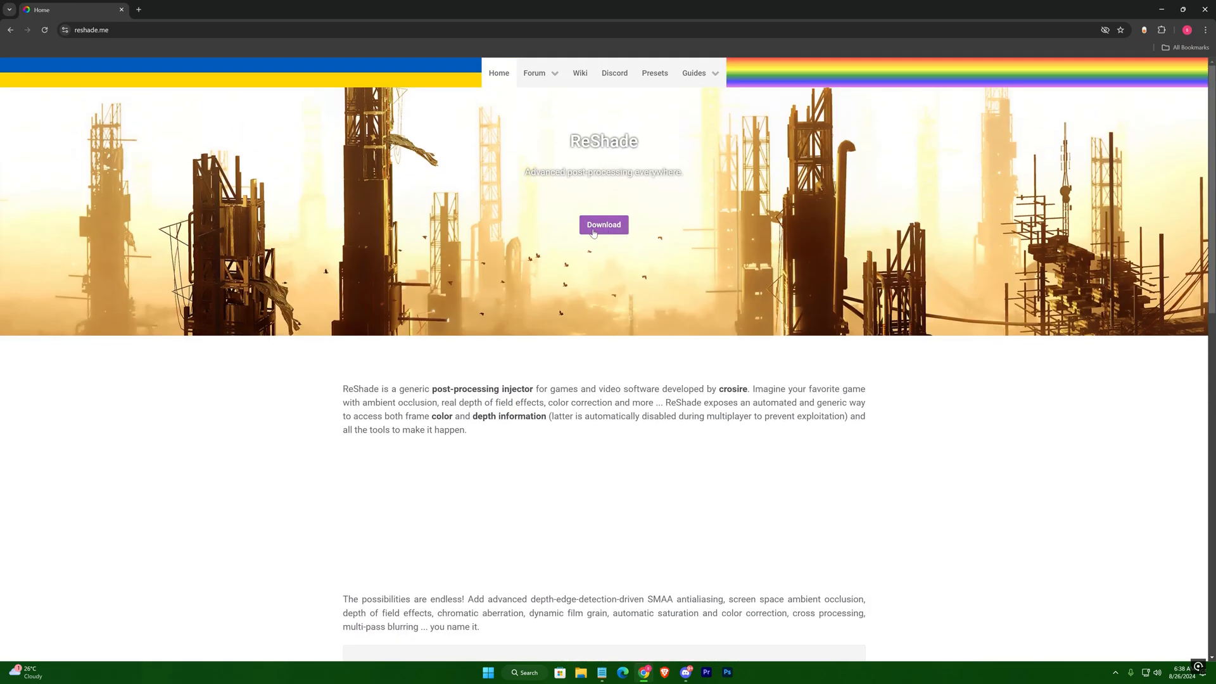
click(603, 226)
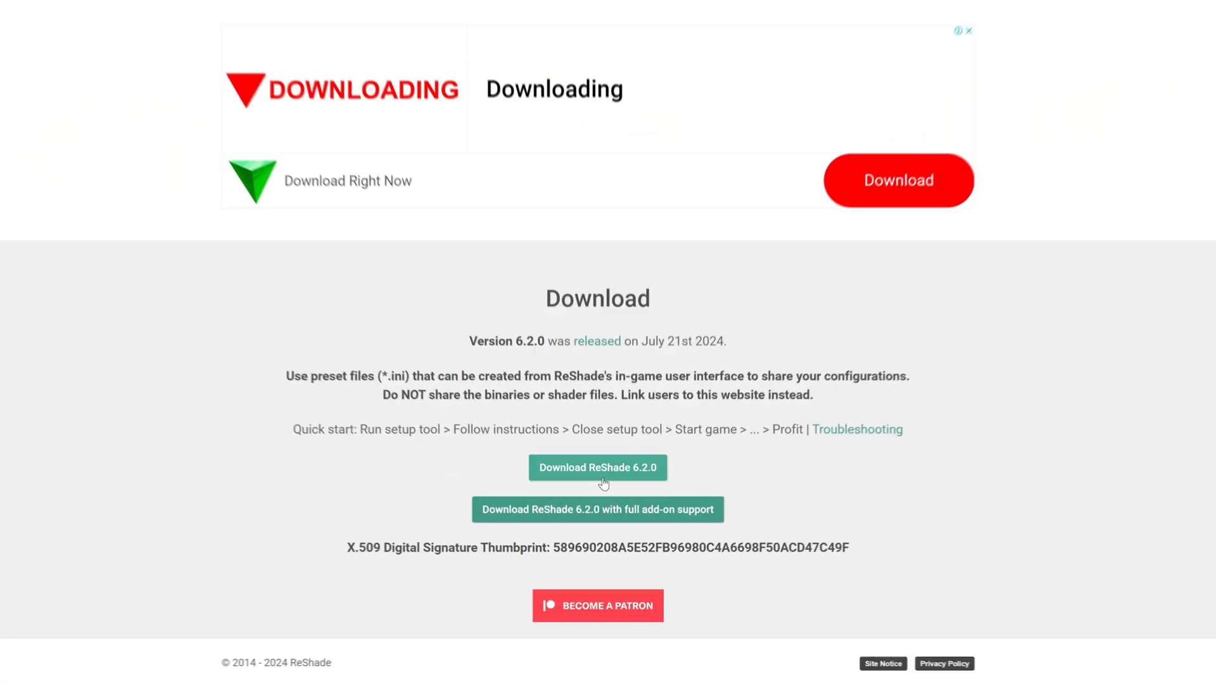
click(597, 467)
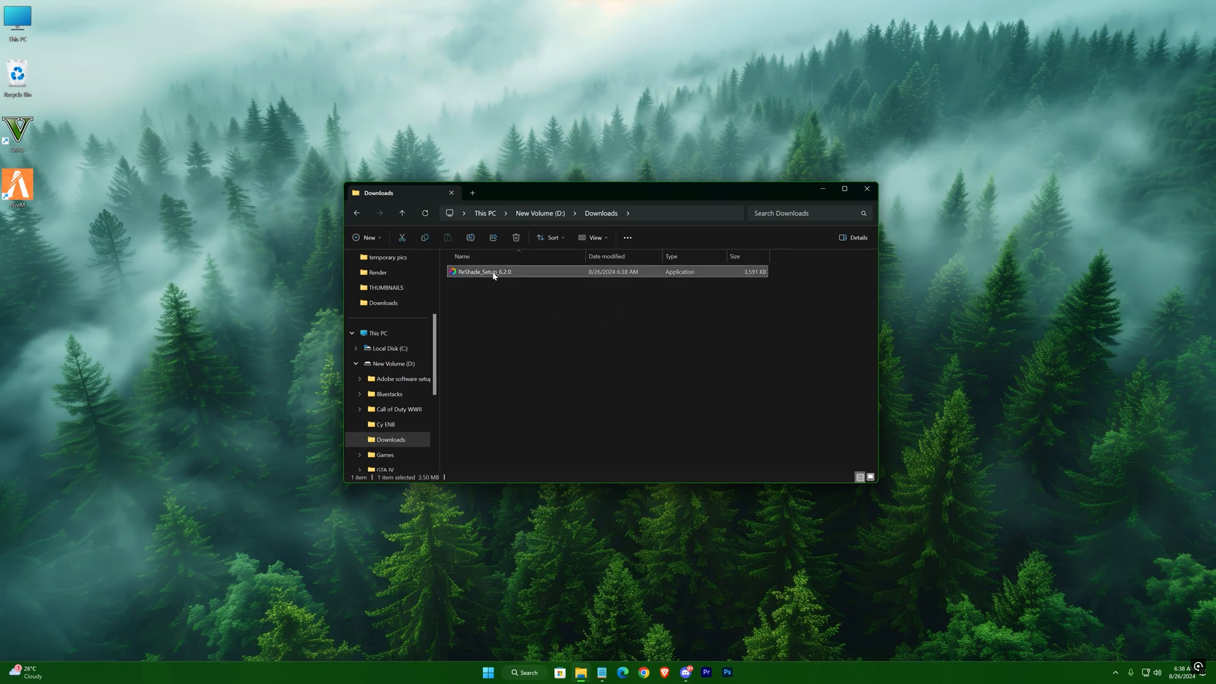
- Run ReShade_Setup_6.2.0 and browse to GTA5.exe in the Steam Grand Theft Auto V folder
double_click(483, 271)
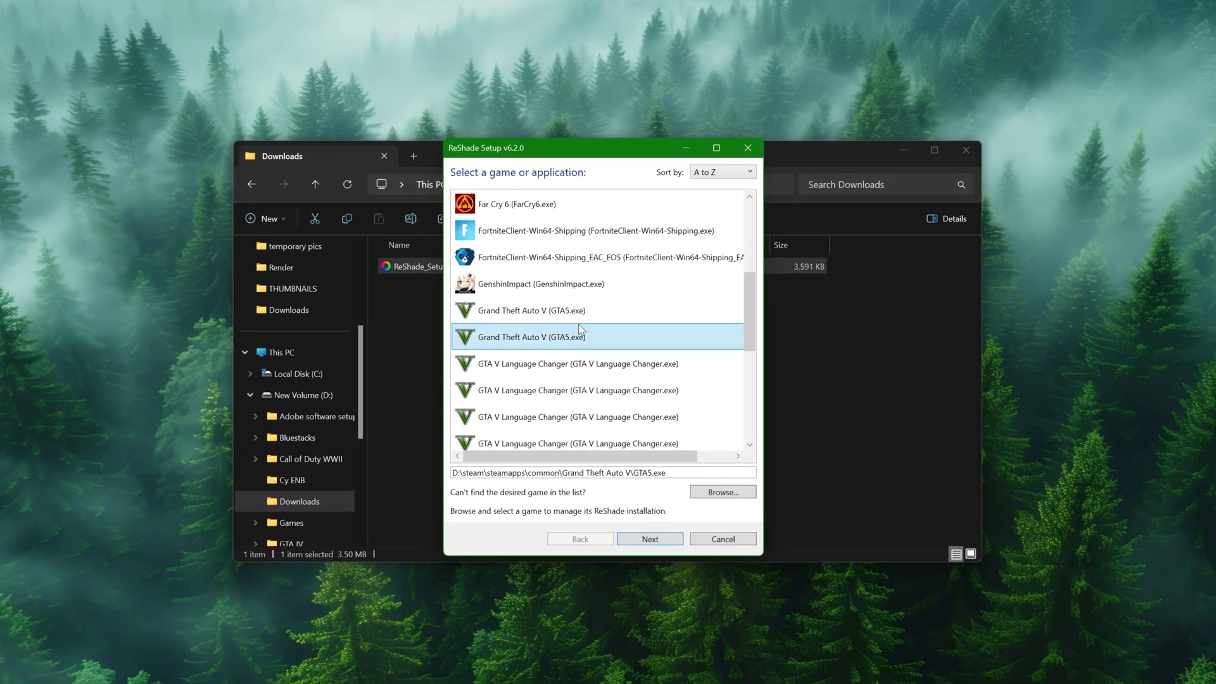
mouse_move(673, 510)
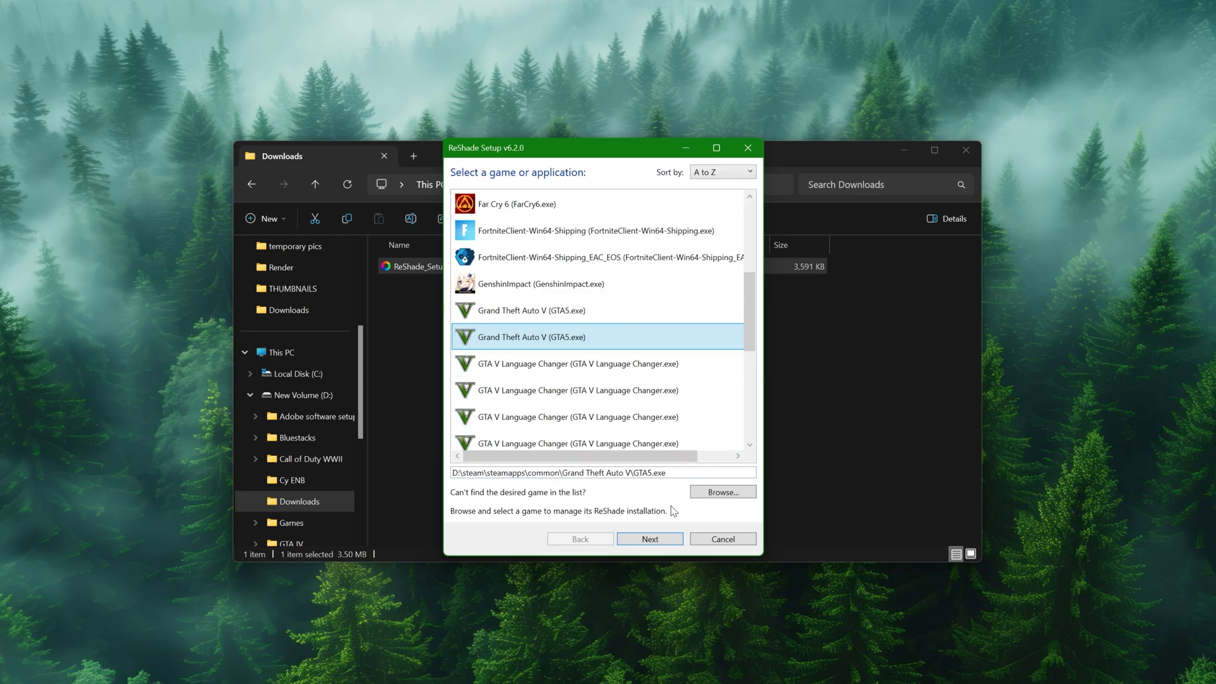
click(720, 491)
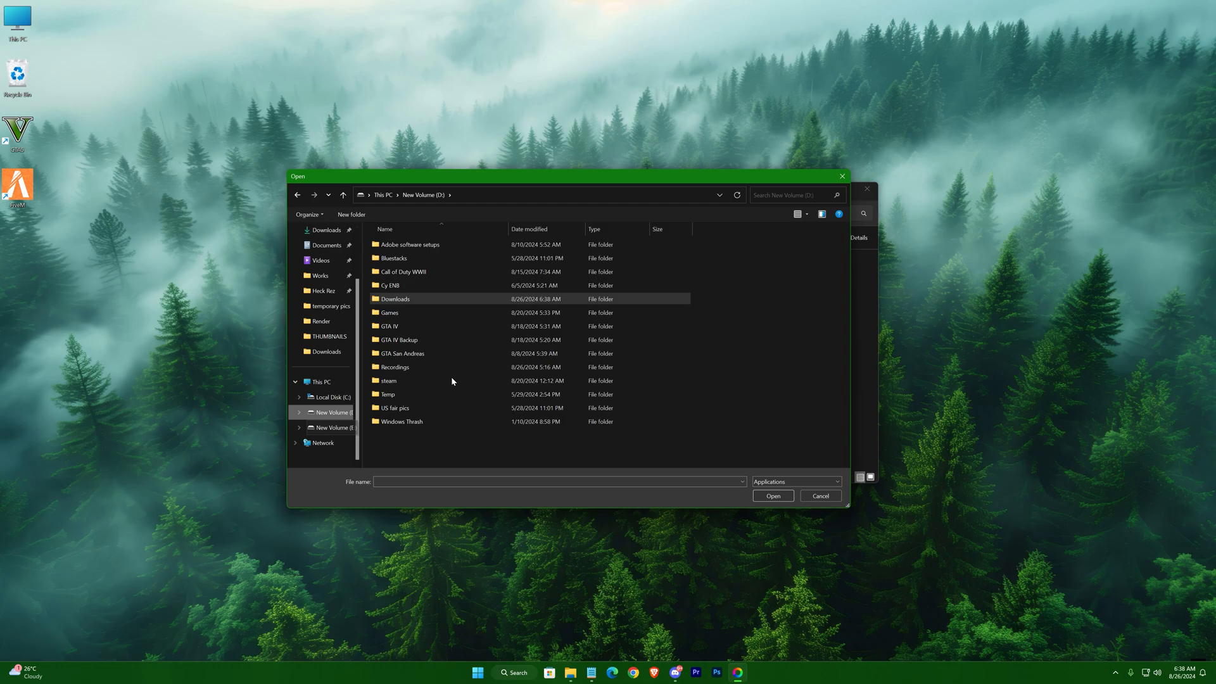
double_click(388, 382)
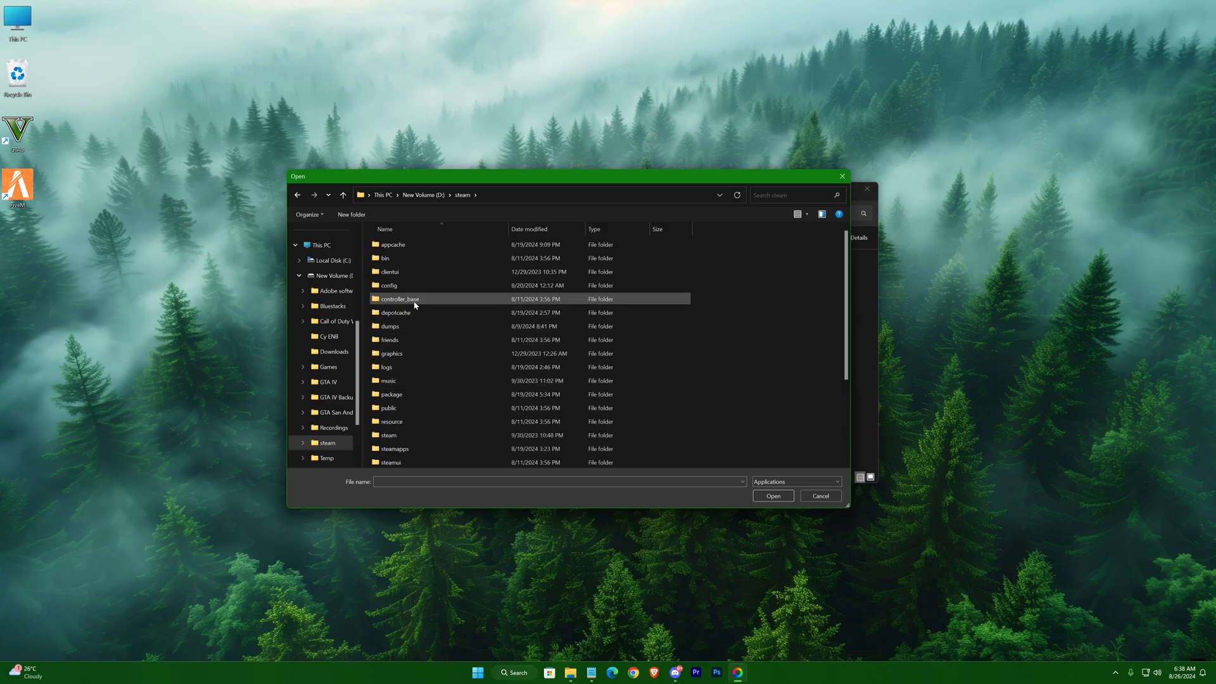
double_click(392, 448)
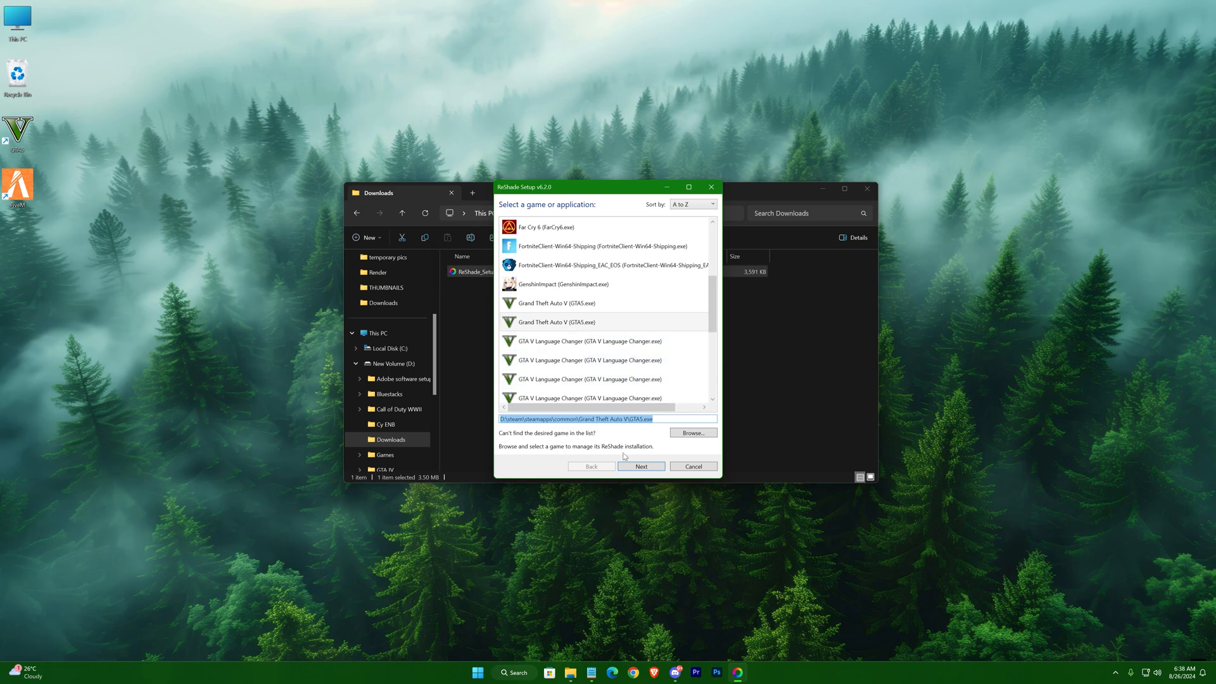
- Install ReShade for GTA V with DirectX 10/11/12 and all effect packs, then finish the setup
click(640, 466)
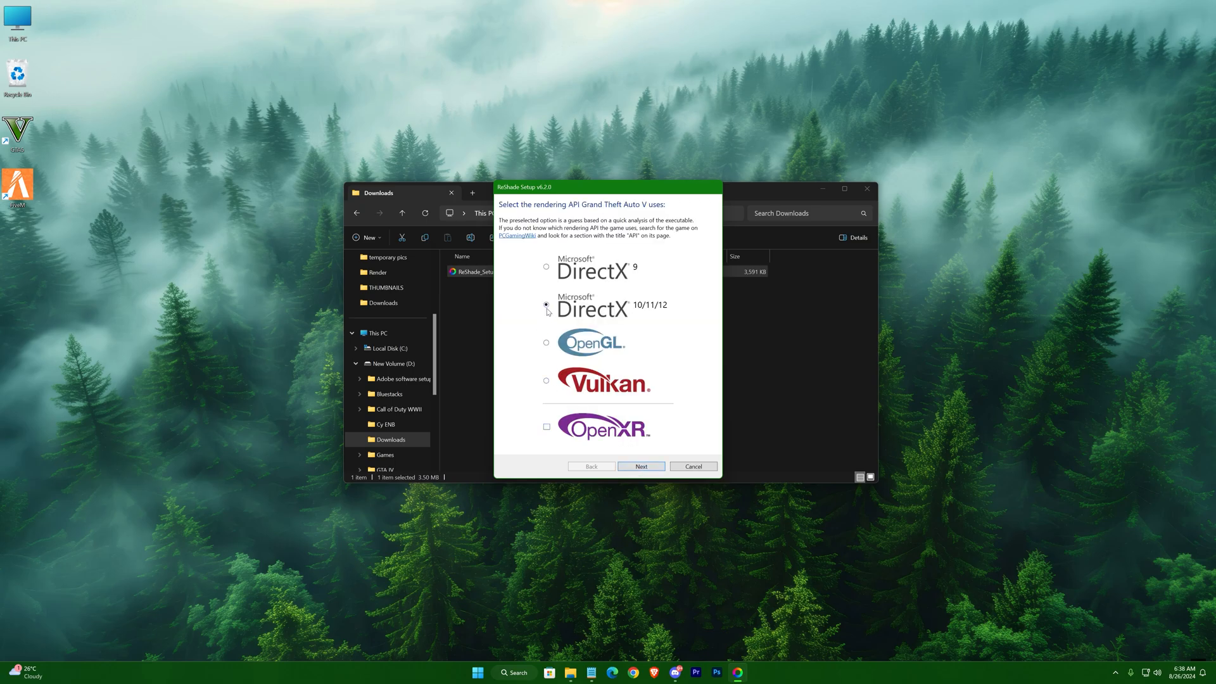
click(640, 466)
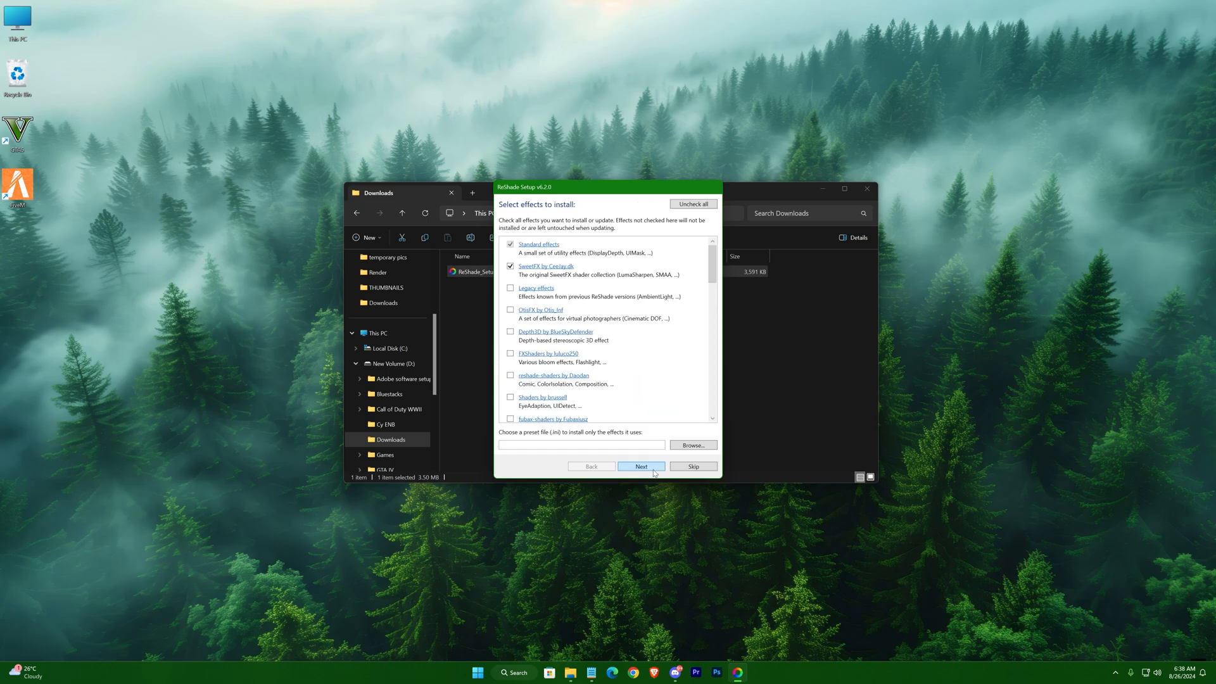
click(692, 203)
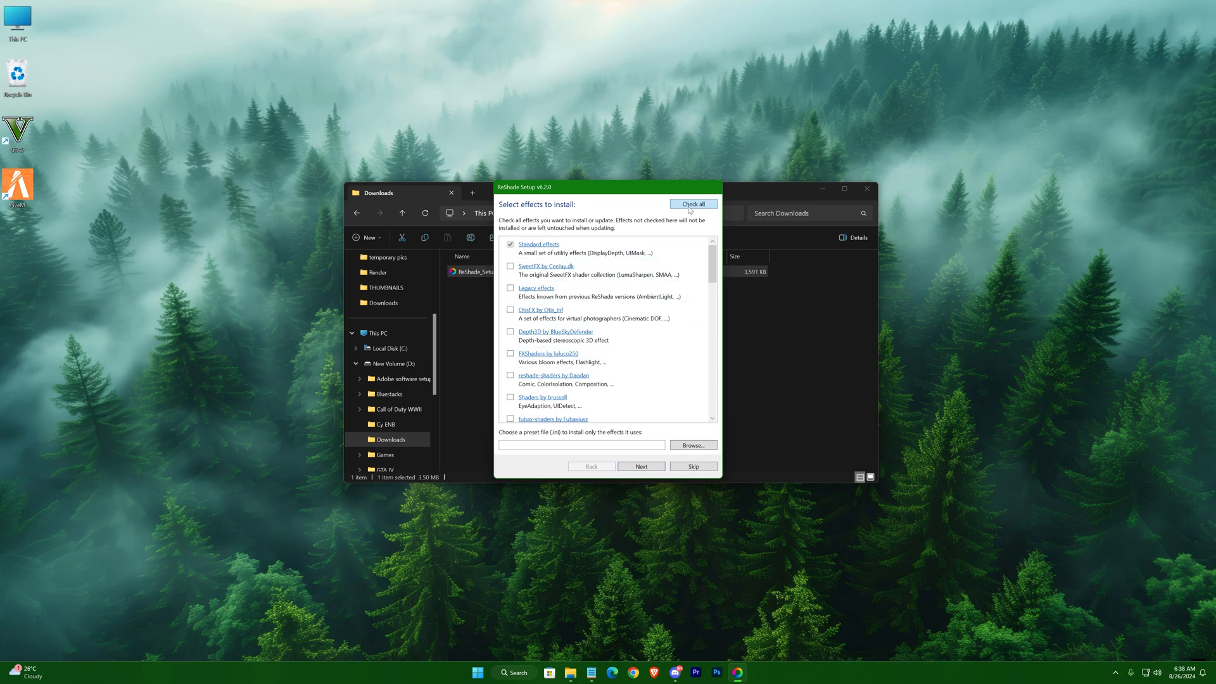
click(691, 203)
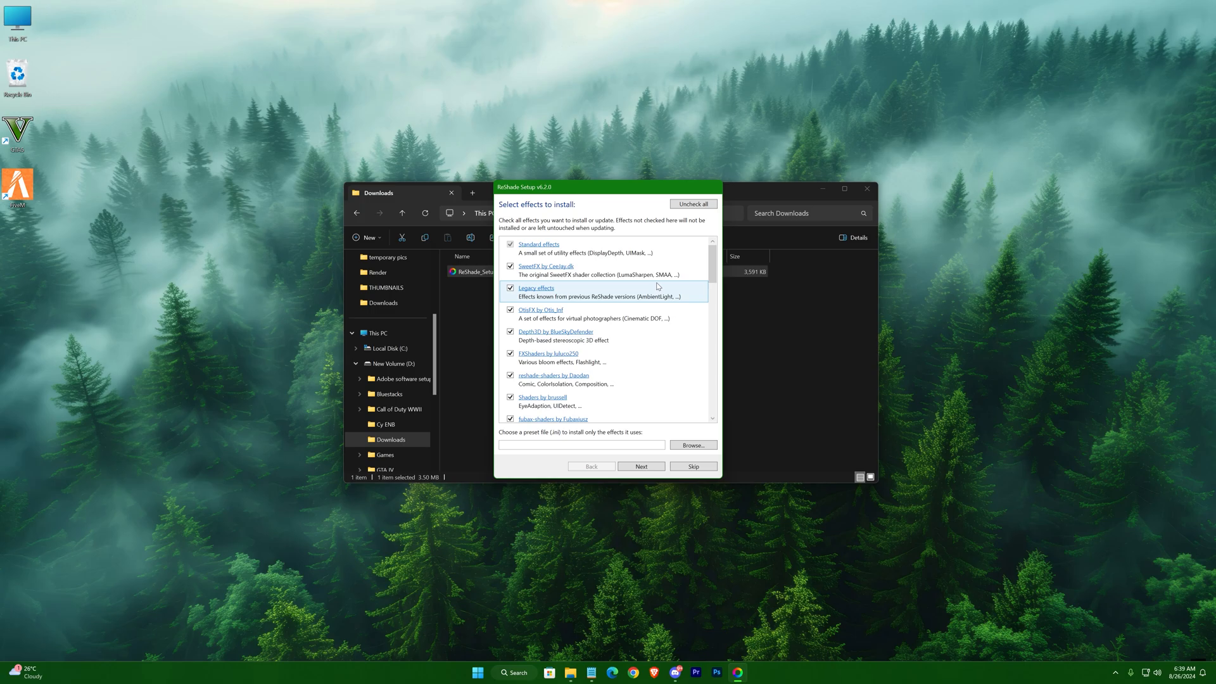
click(640, 466)
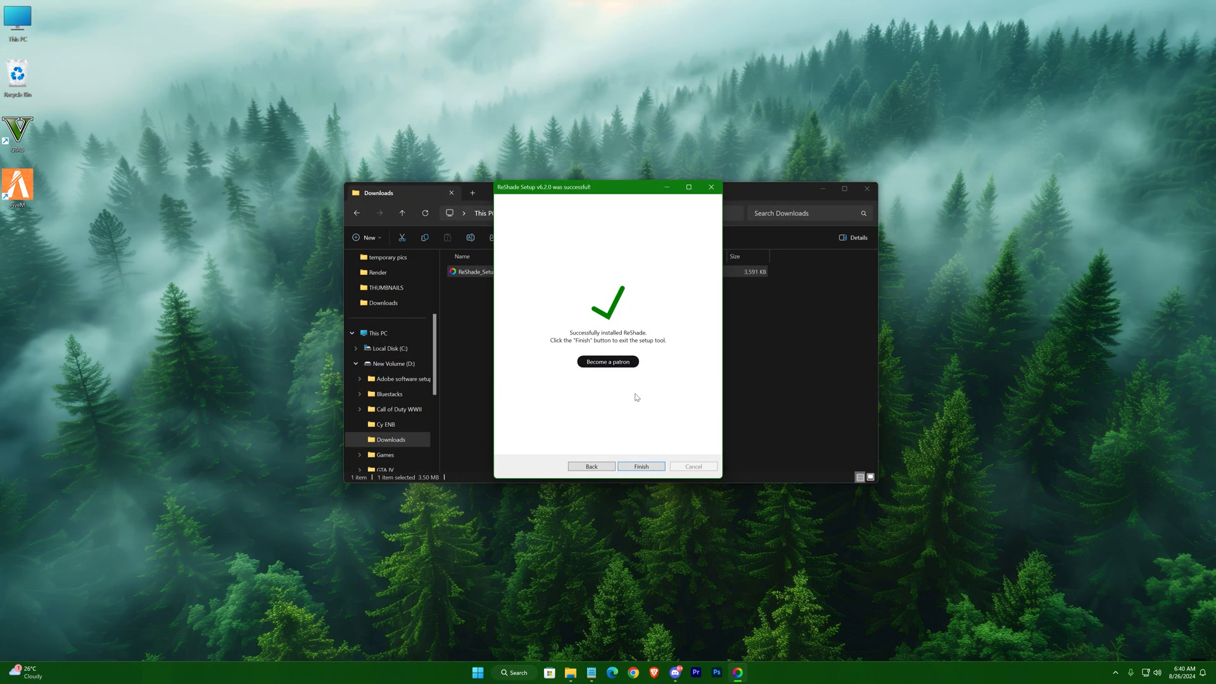
click(641, 466)
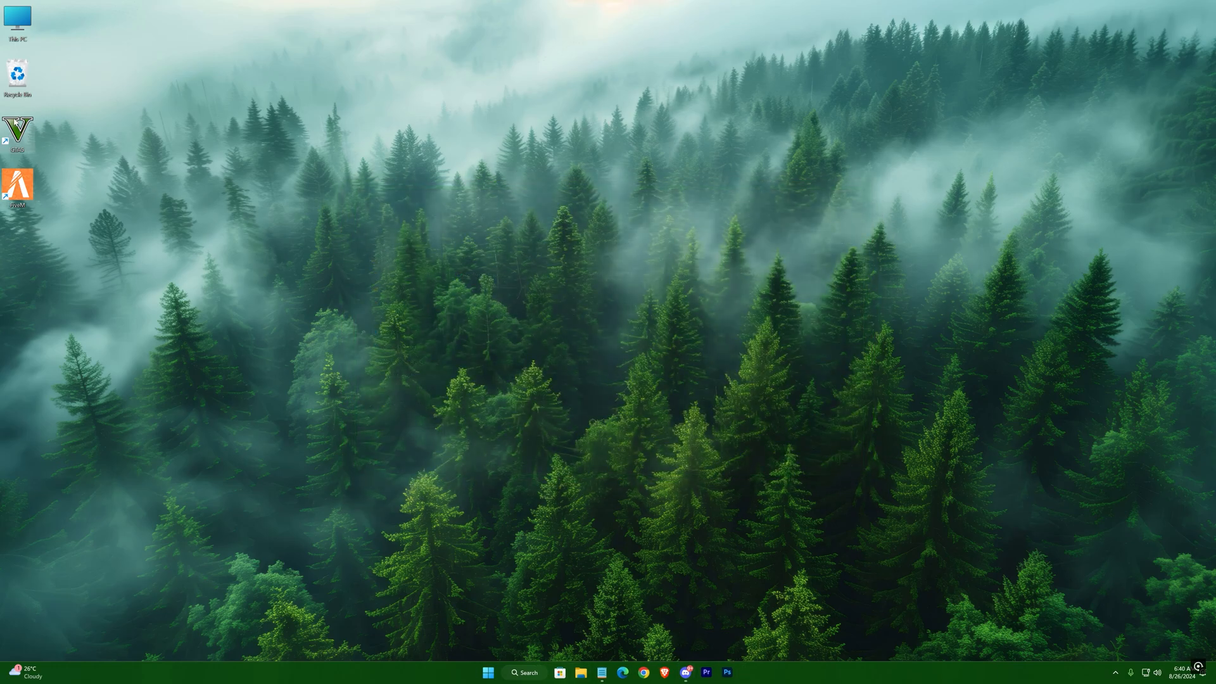
- Navigate Explorer into steamapps\common\Grand Theft Auto V
click(578, 672)
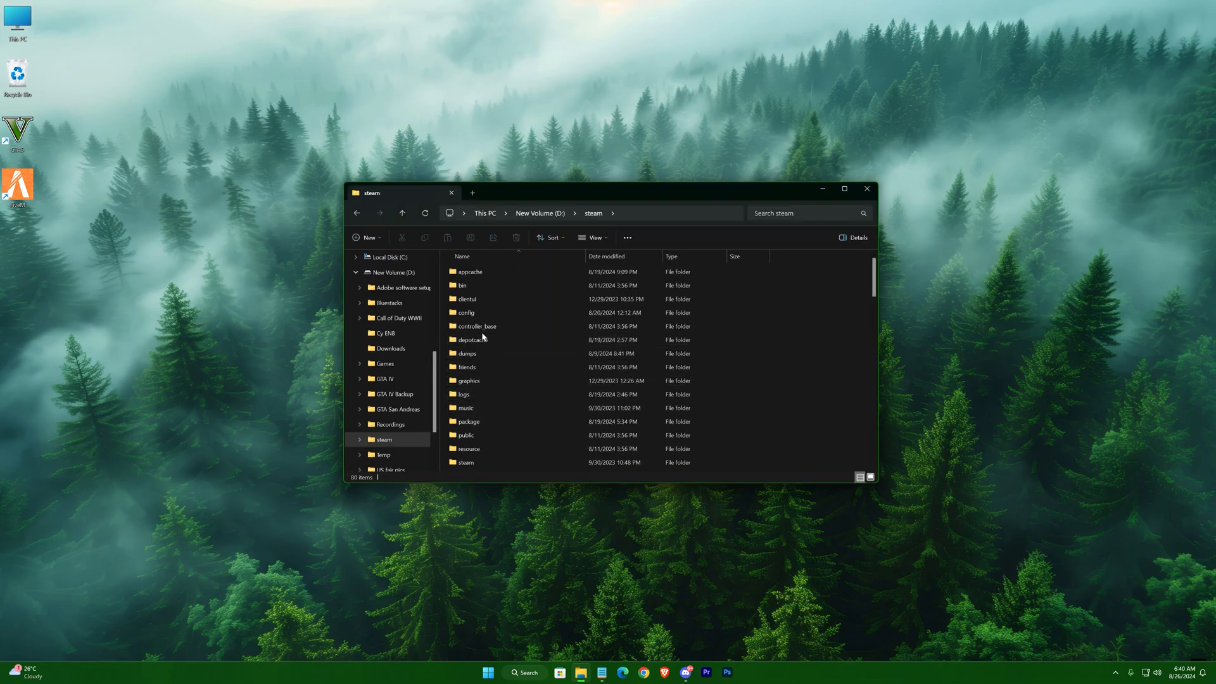
double_click(466, 462)
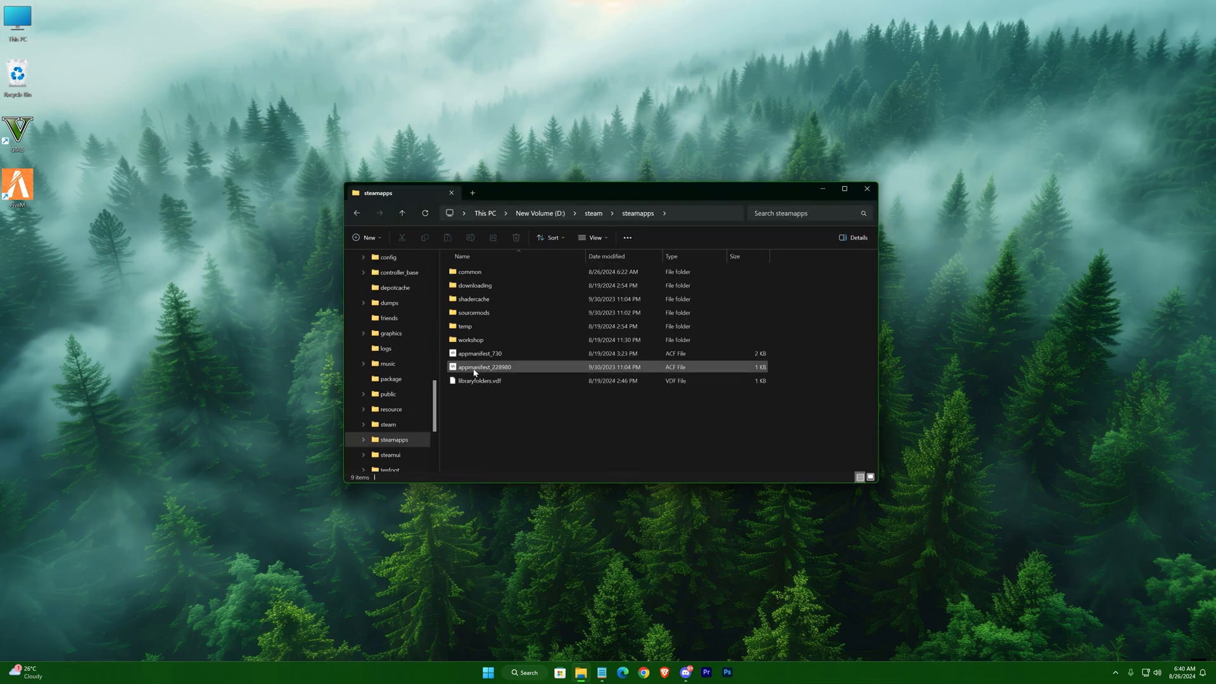
double_click(469, 271)
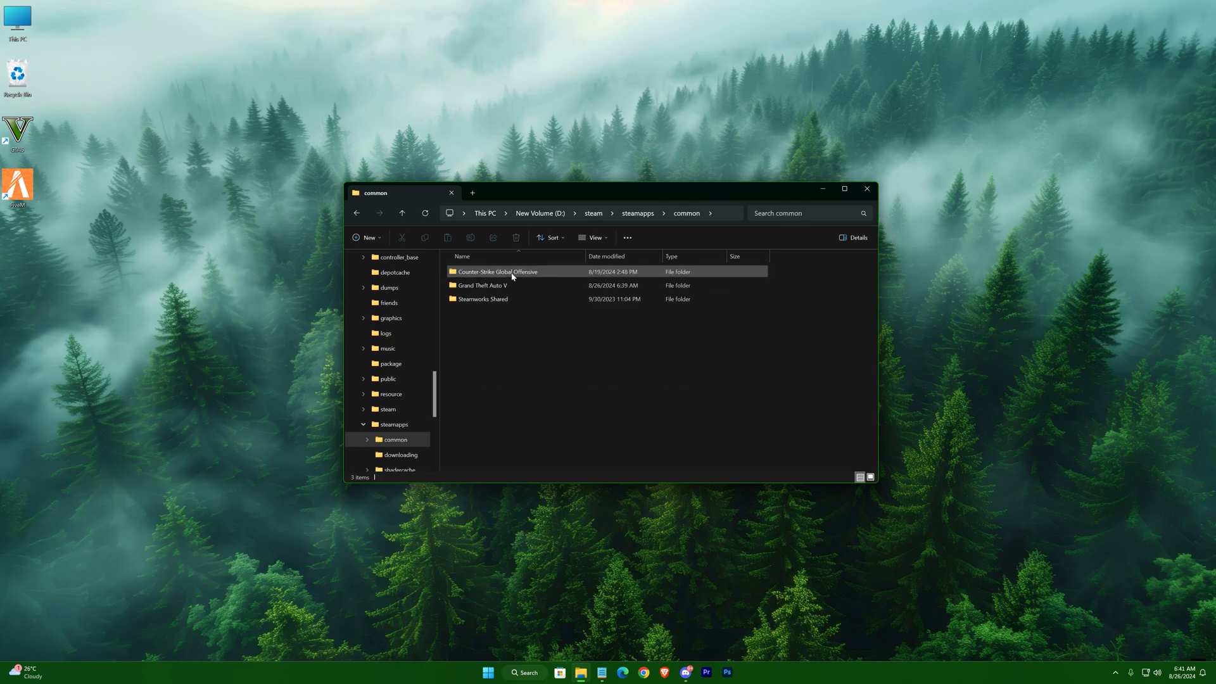
double_click(481, 285)
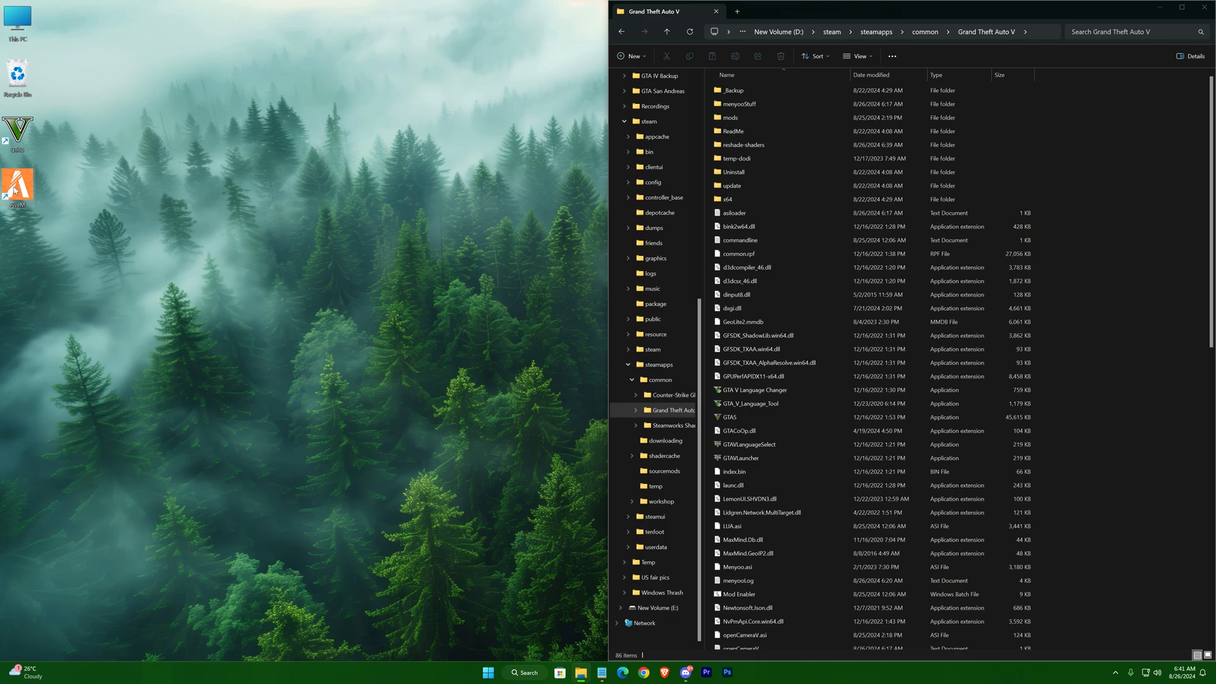
- Open %localappdata%\FiveM in a second Explorer window beside the game folder
right_click(16, 185)
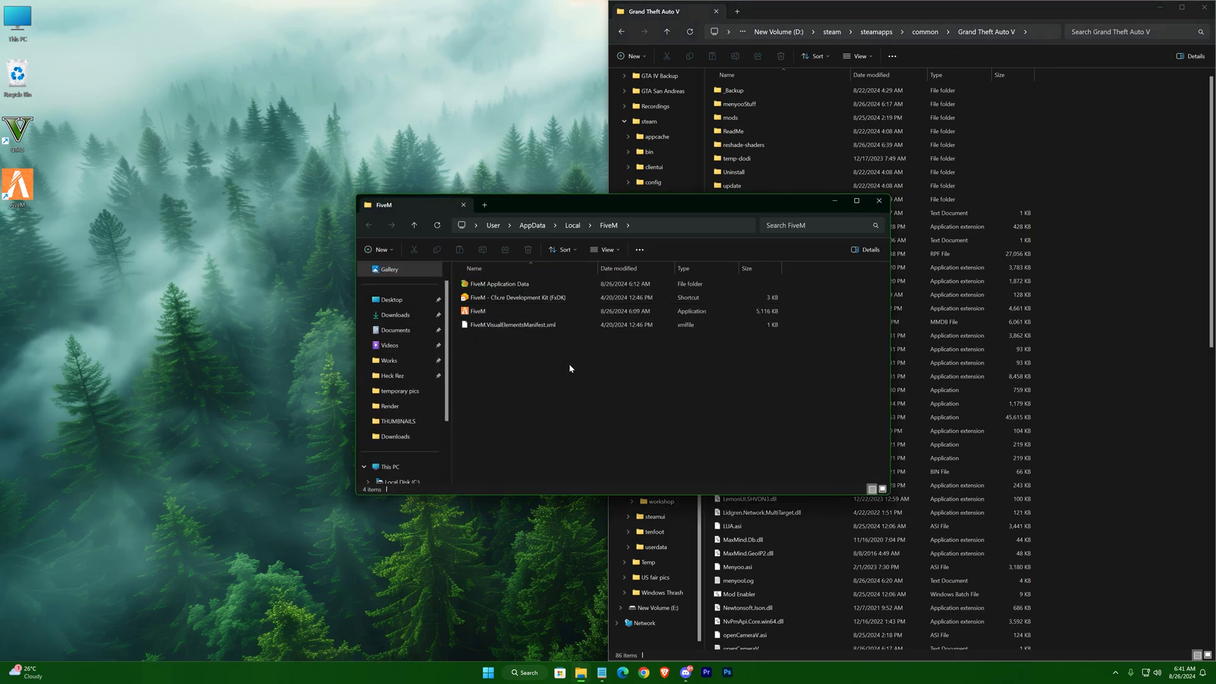
mouse_move(578, 373)
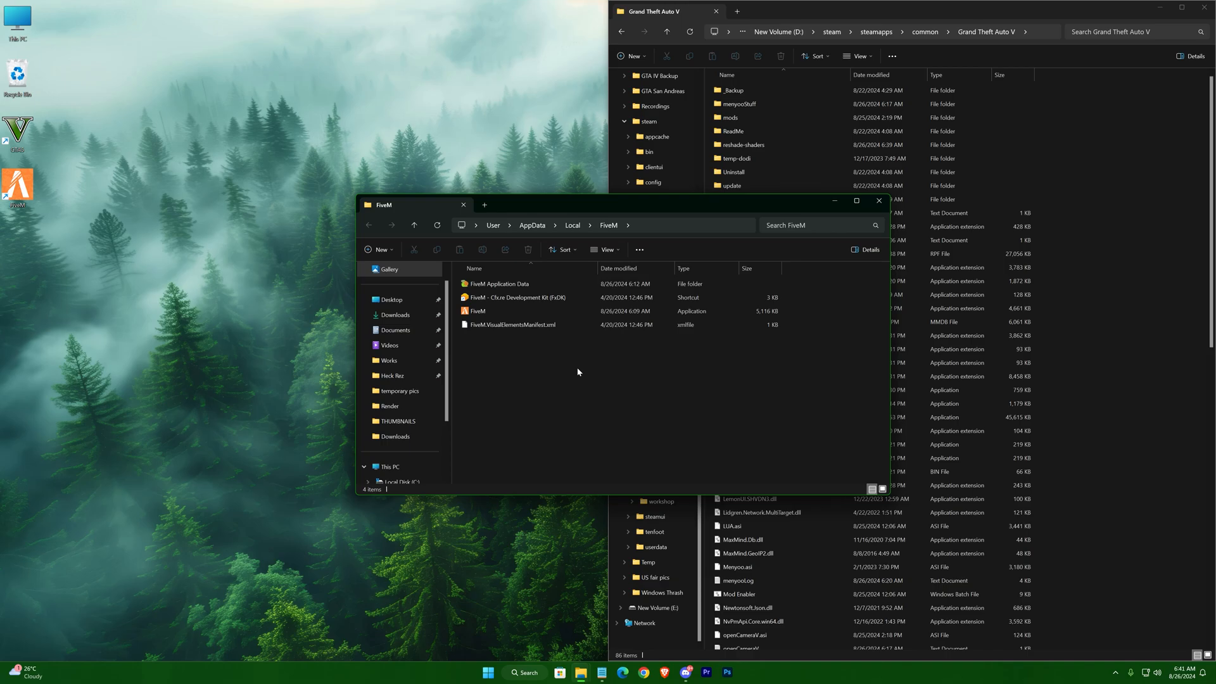
click(463, 205)
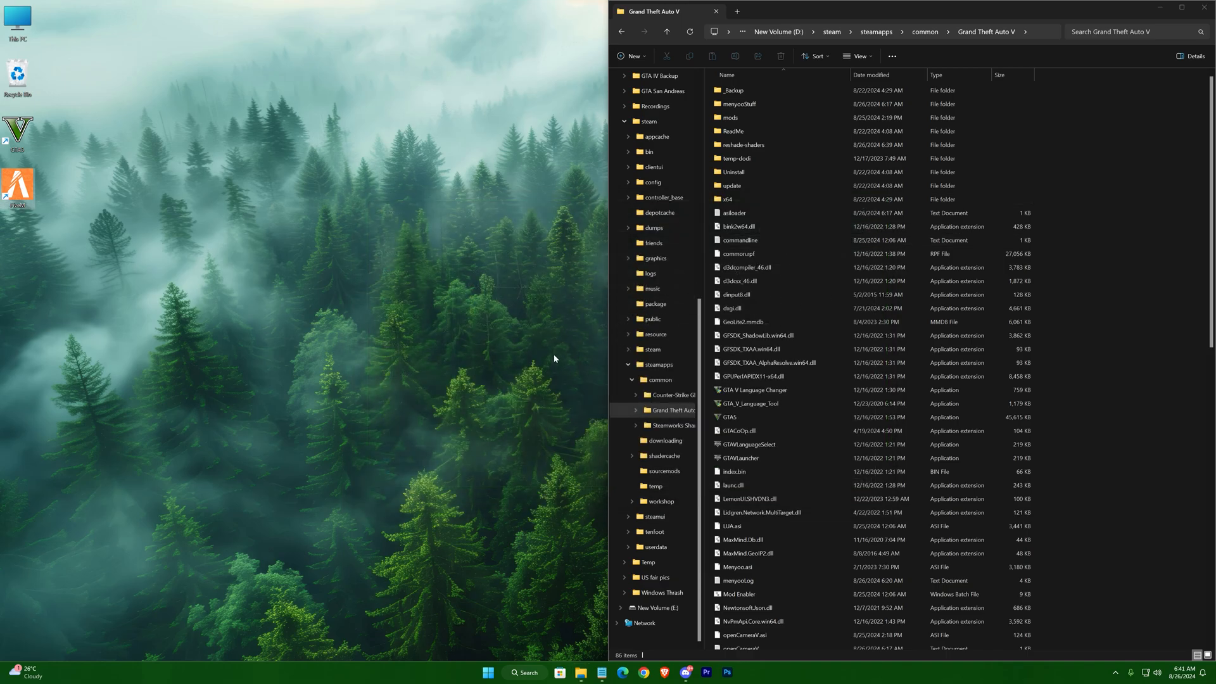
text(%local)
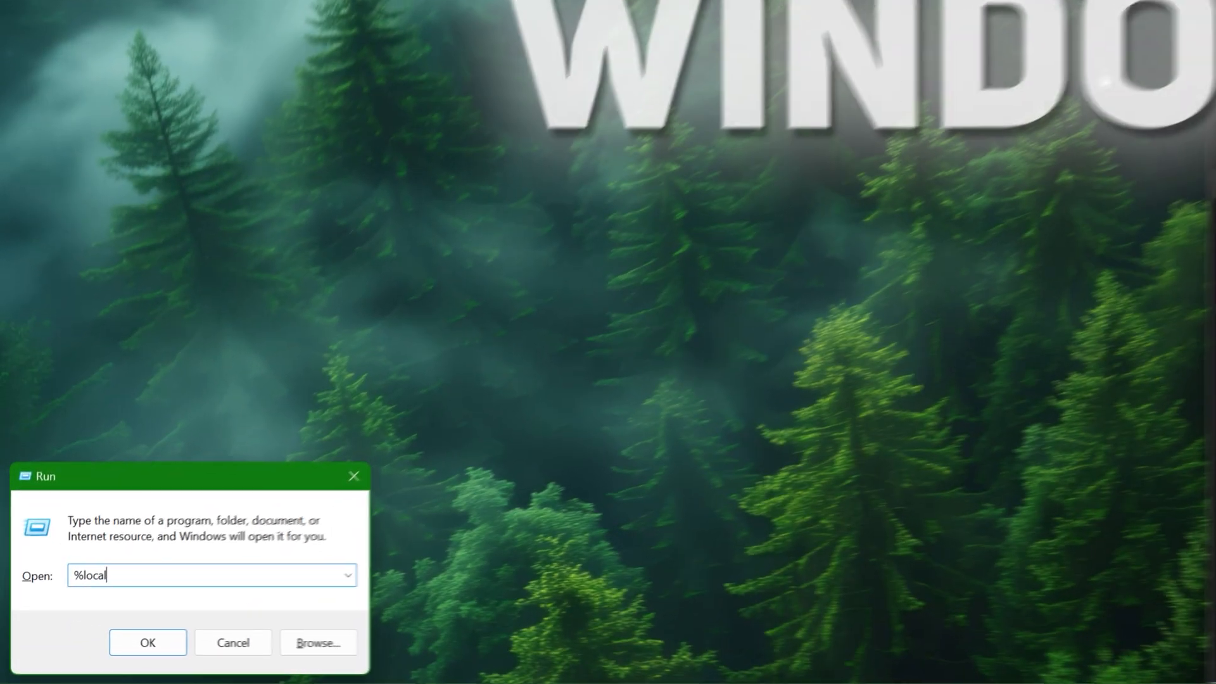
text(appdata%)
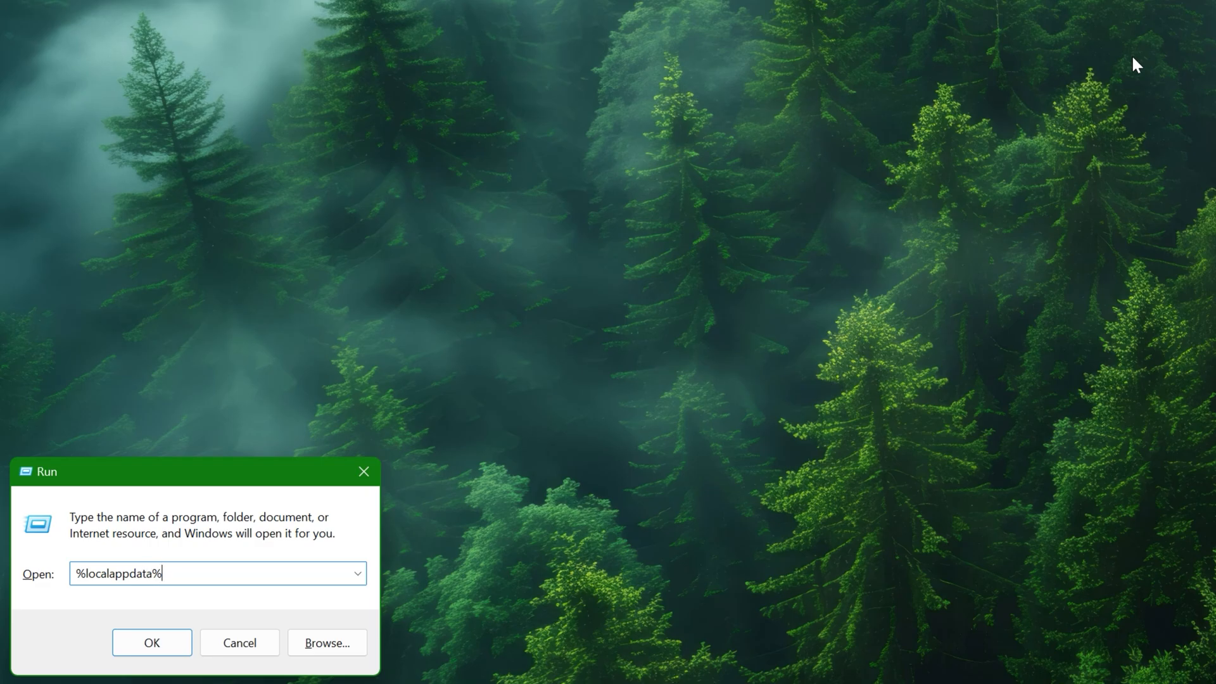
click(151, 642)
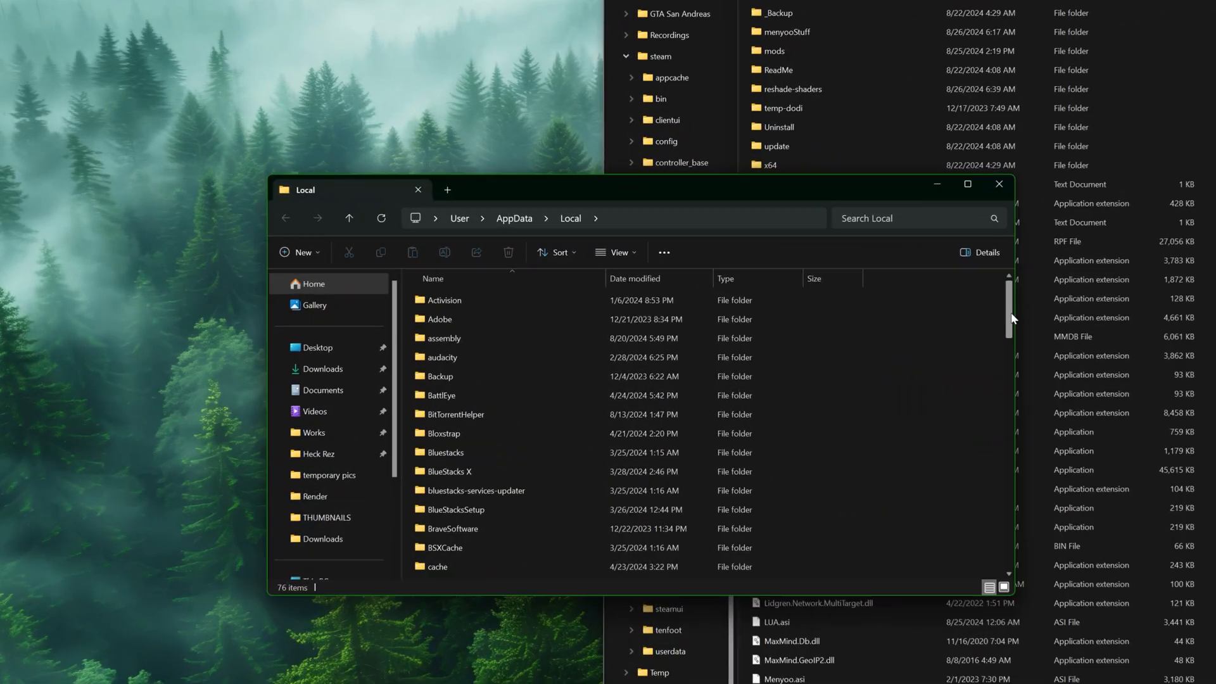
scroll(down, 3)
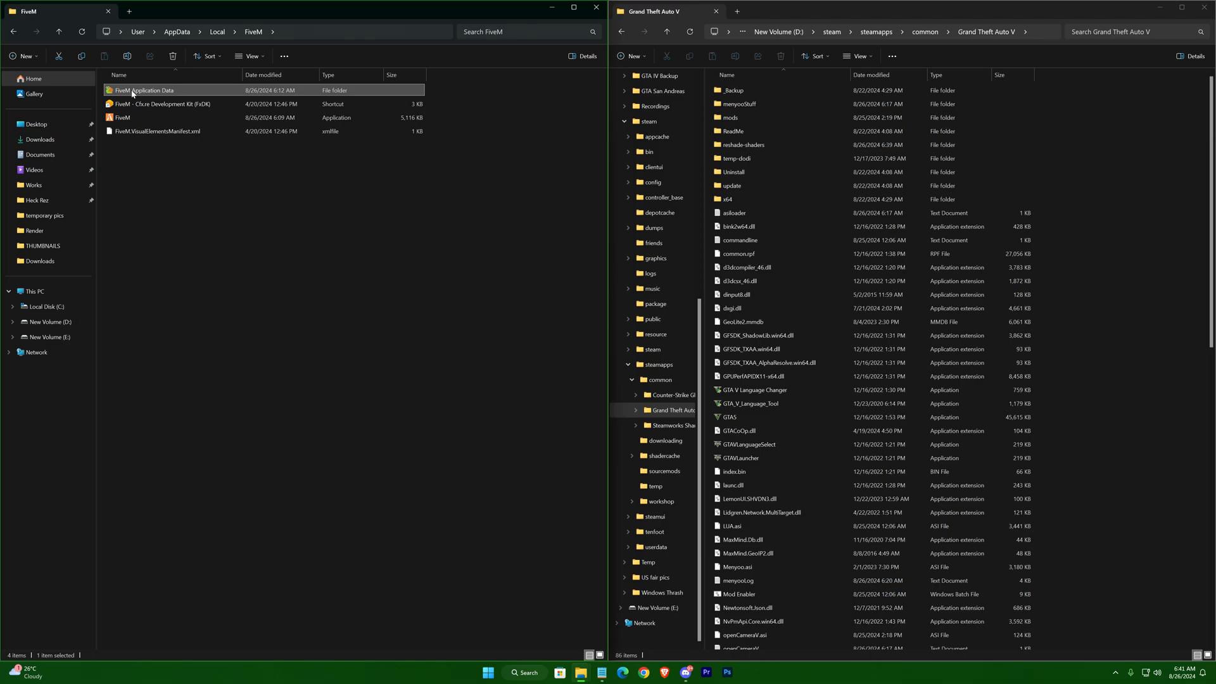
- Create a plugins folder in FiveM Application Data and copy dxgi.dll plus the ReShade files
double_click(147, 90)
text(plugin)
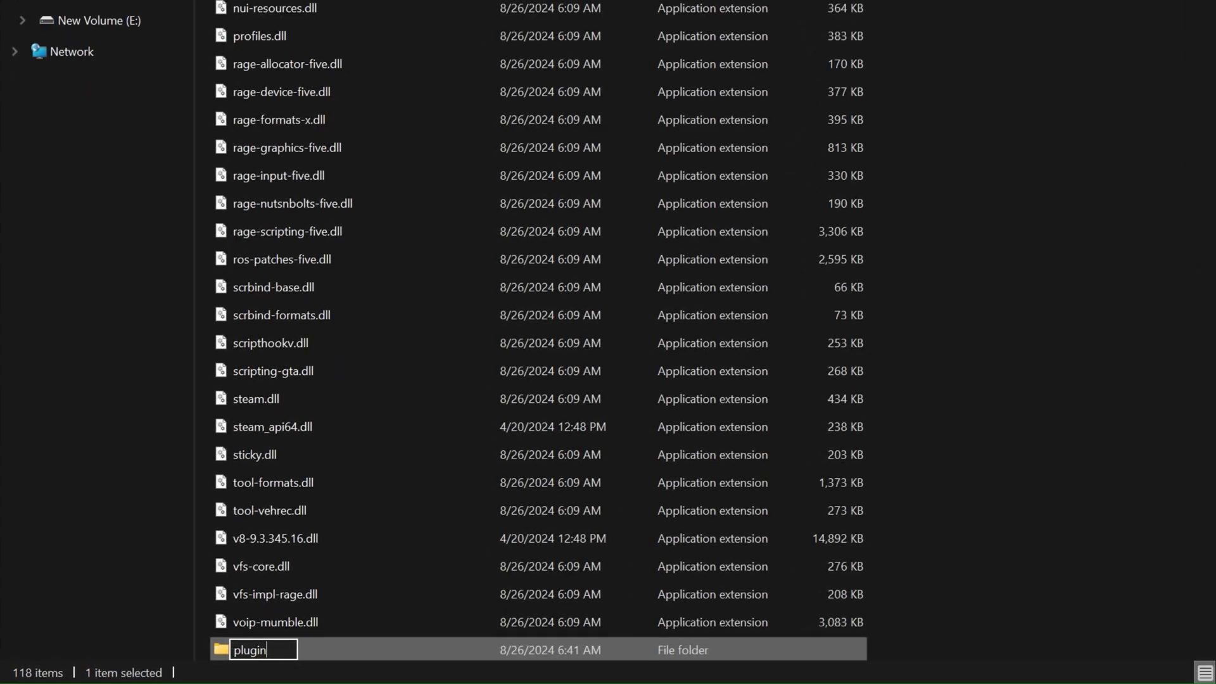
key(Enter)
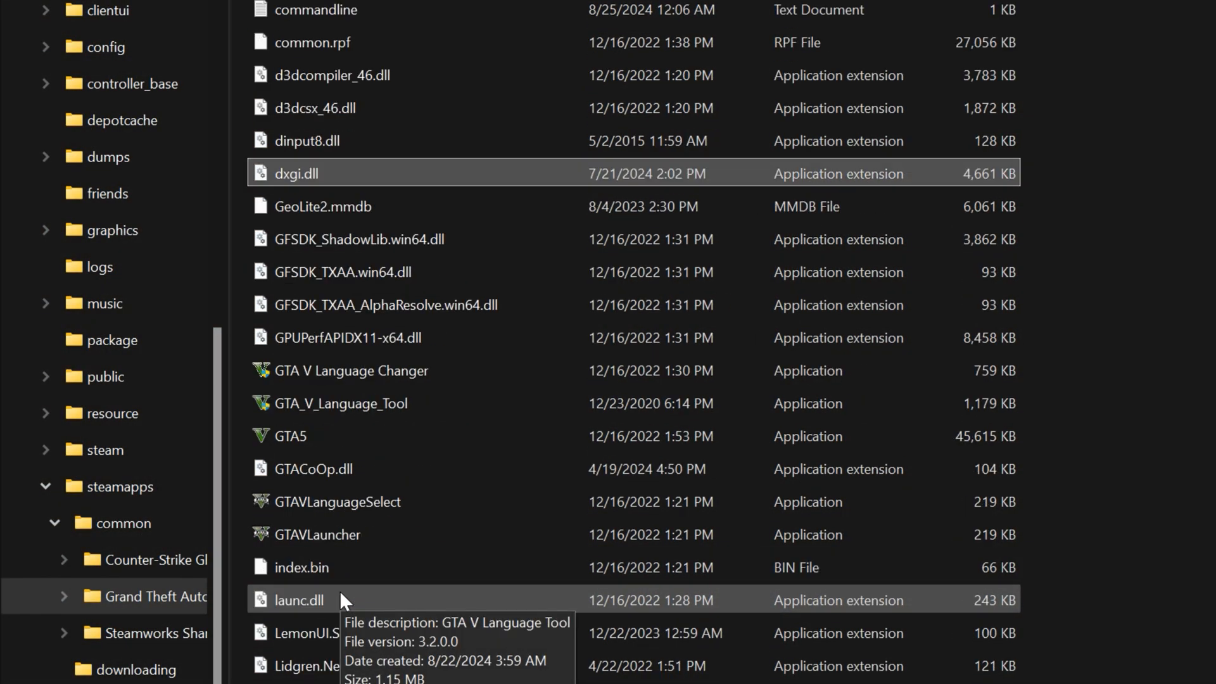
scroll(down, 3)
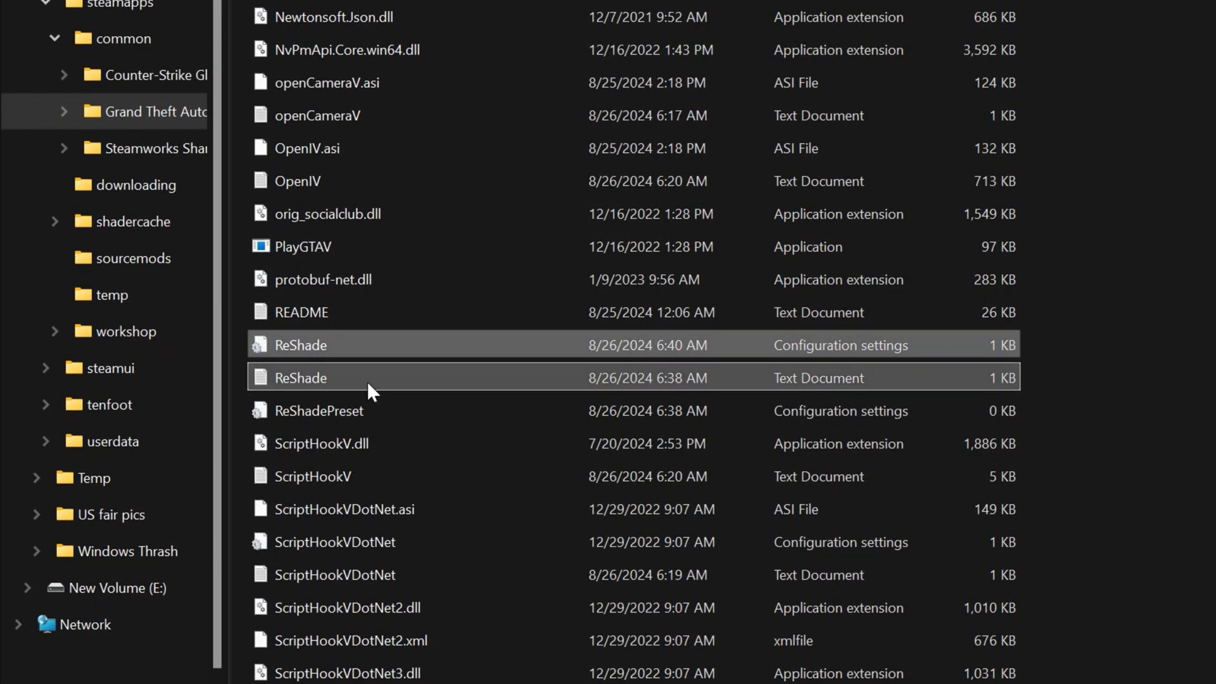
click(316, 410)
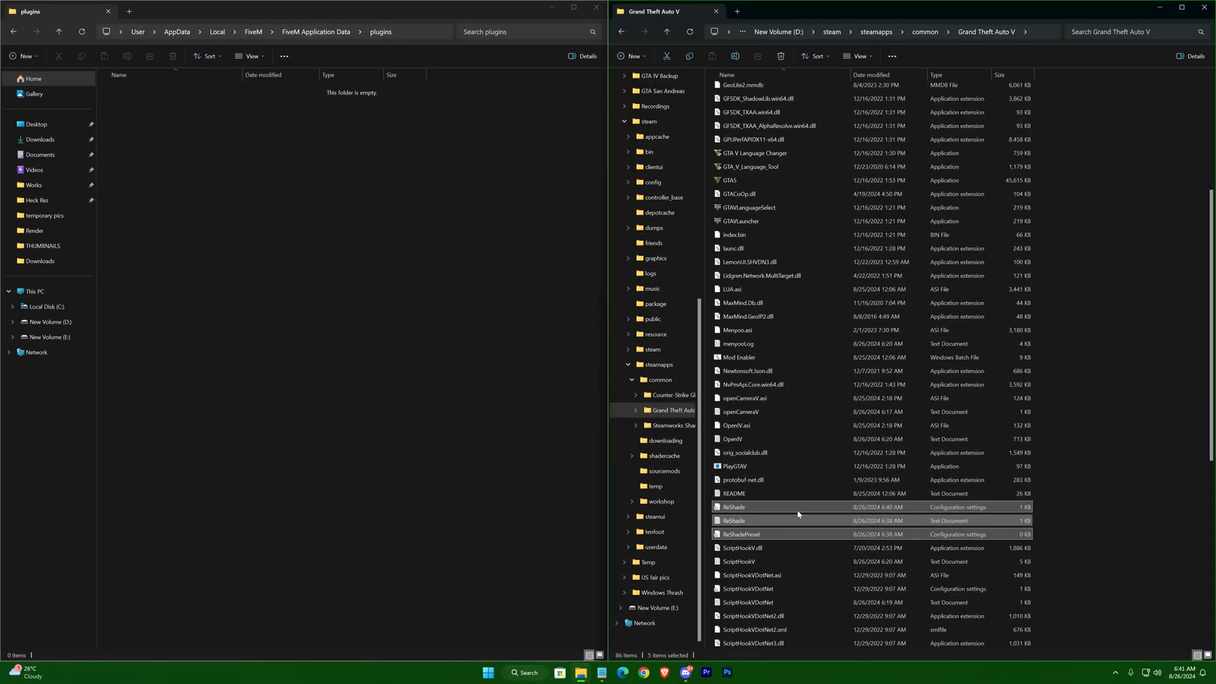
key(ctrl+c)
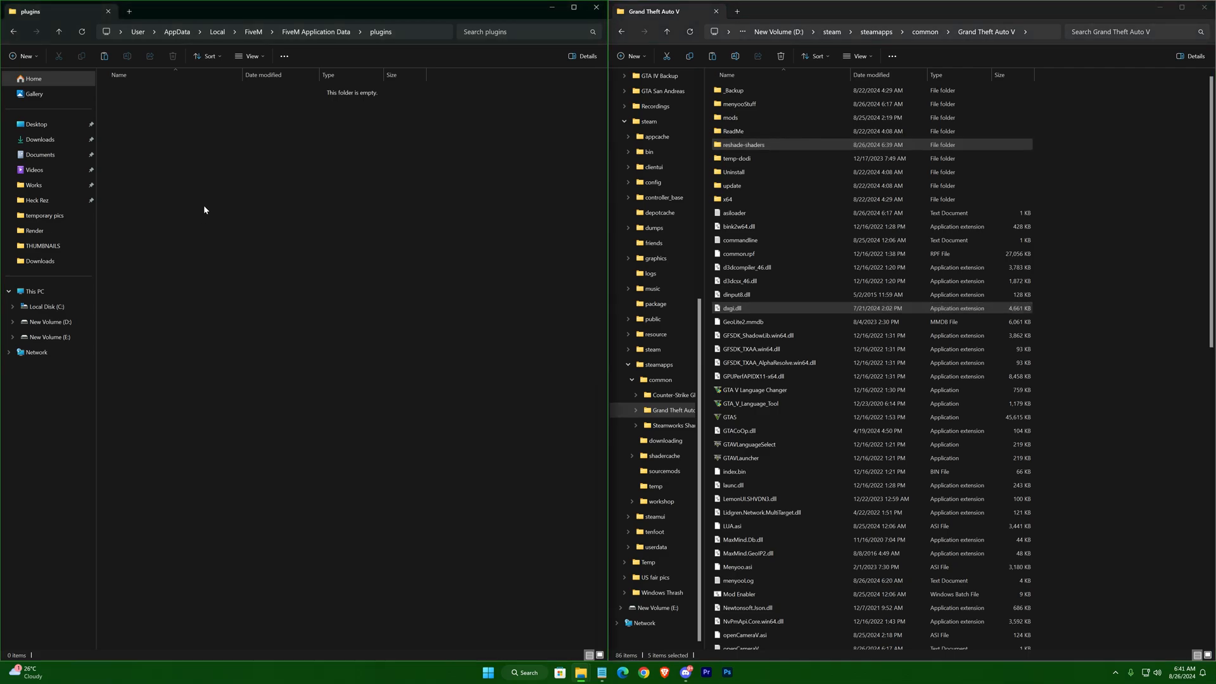
mouse_move(333, 291)
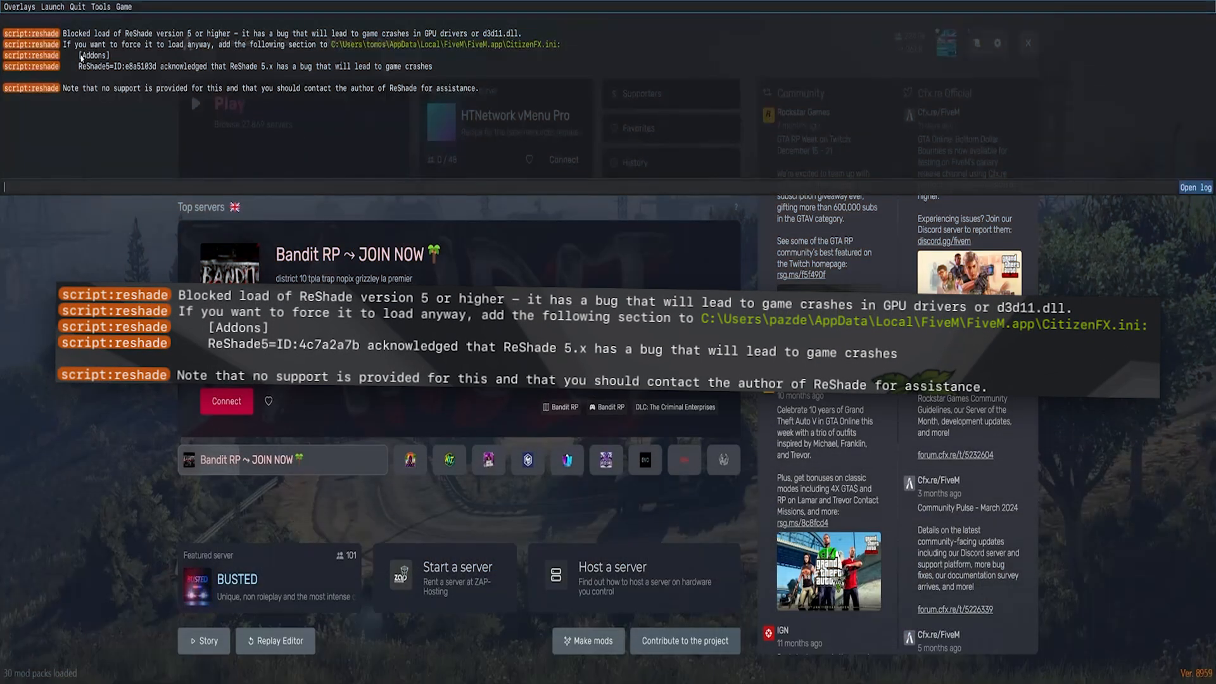
- Show the FiveM desktop shortcut's options after the ReShade 5 blocked warning
right_click(19, 186)
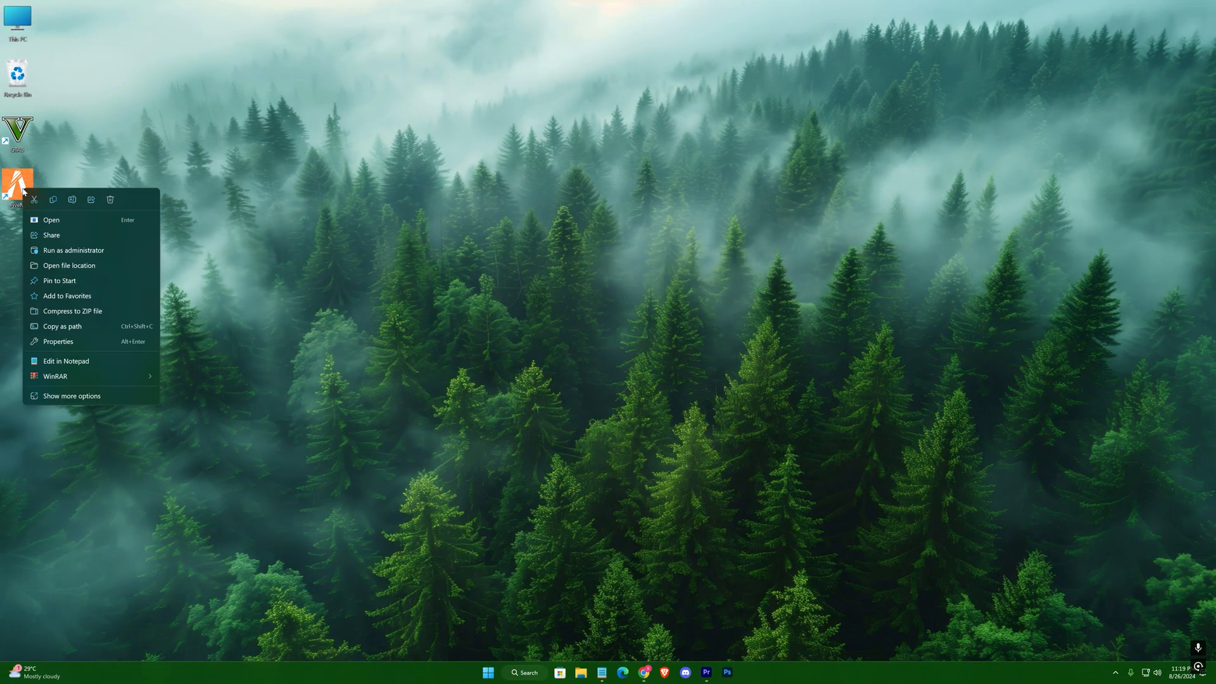
- Add an [Addons] ReShade5 section to CitizenFX.ini in Notepad, save it and close everything
click(69, 265)
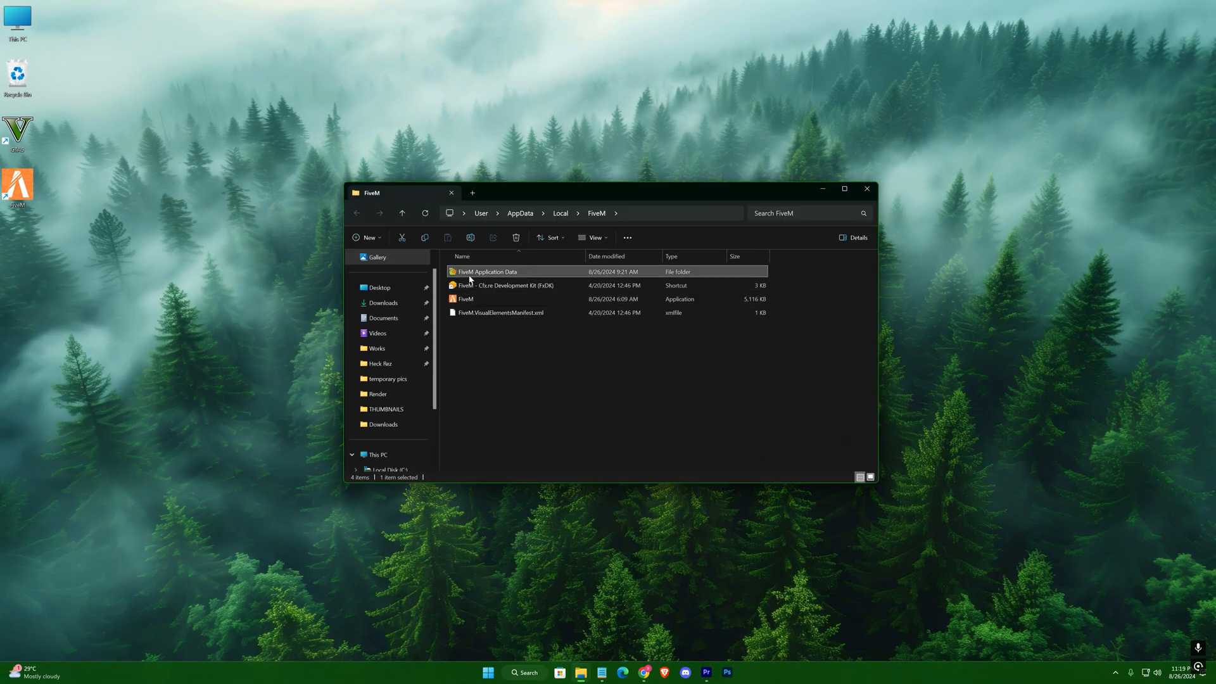
double_click(486, 271)
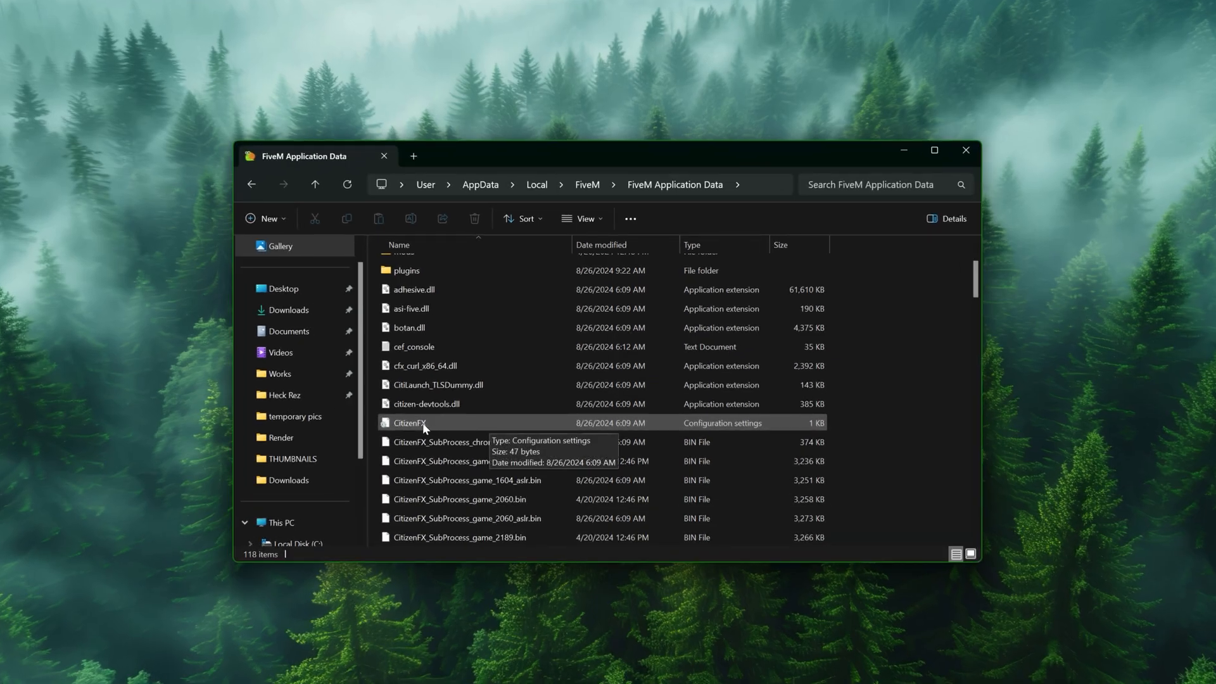
right_click(409, 423)
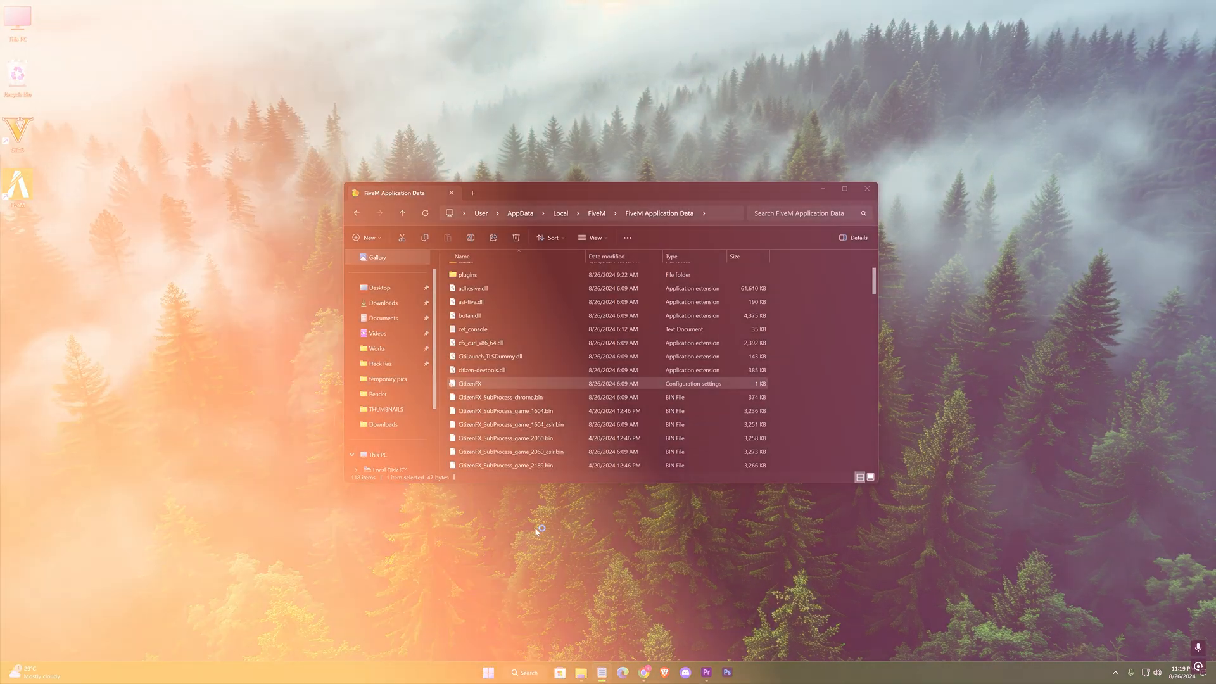
double_click(470, 382)
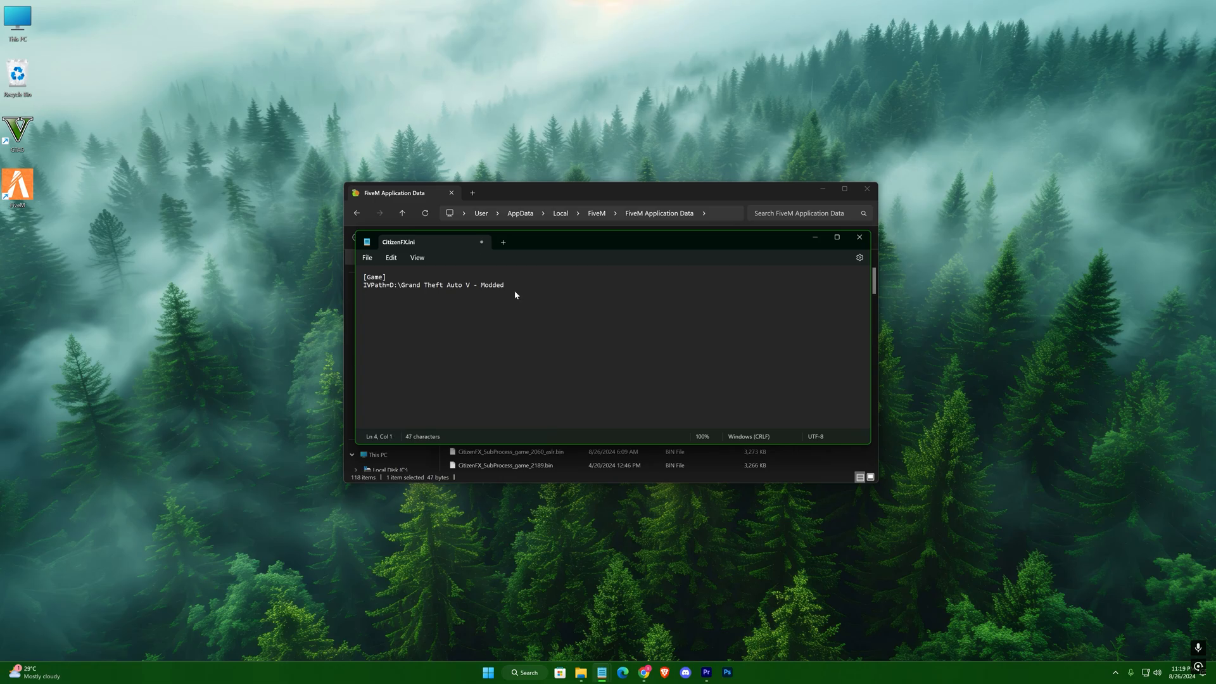
text([Addons])
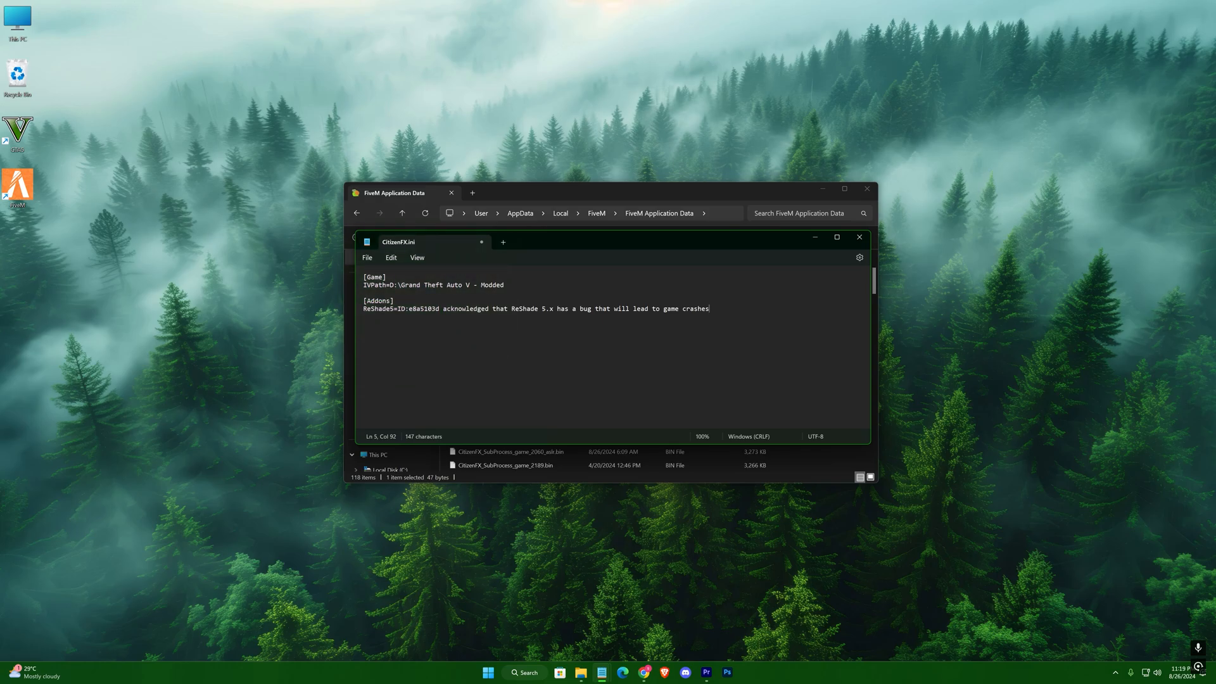
click(858, 237)
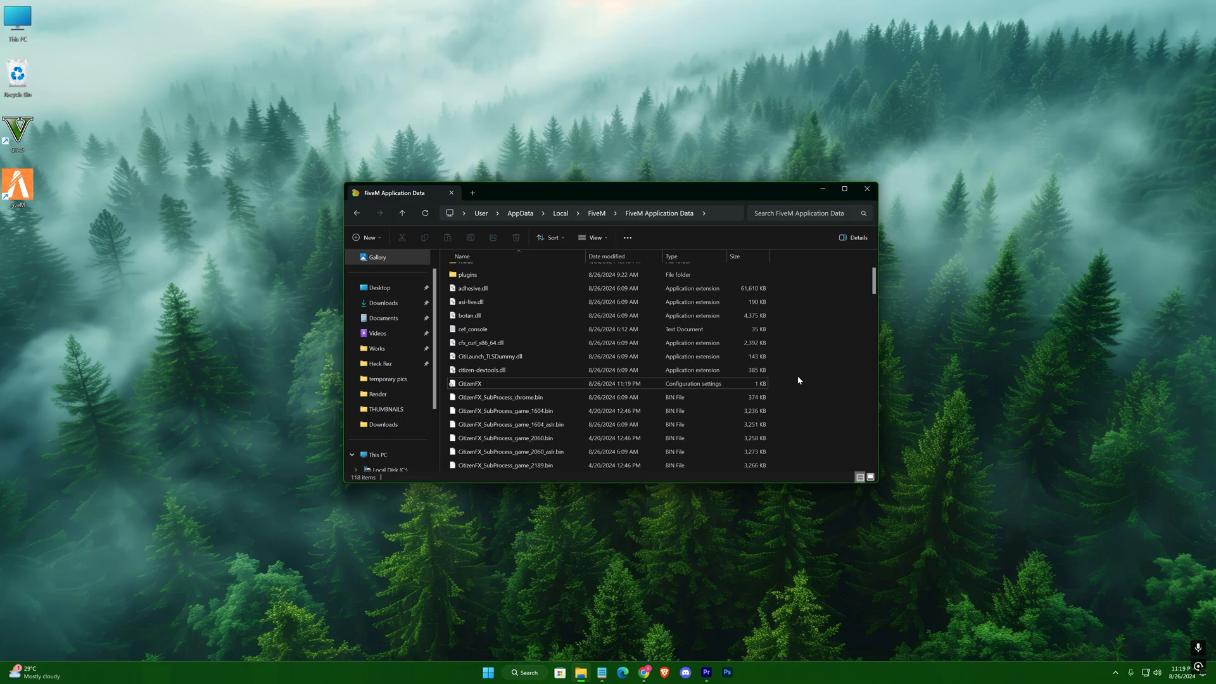
click(866, 189)
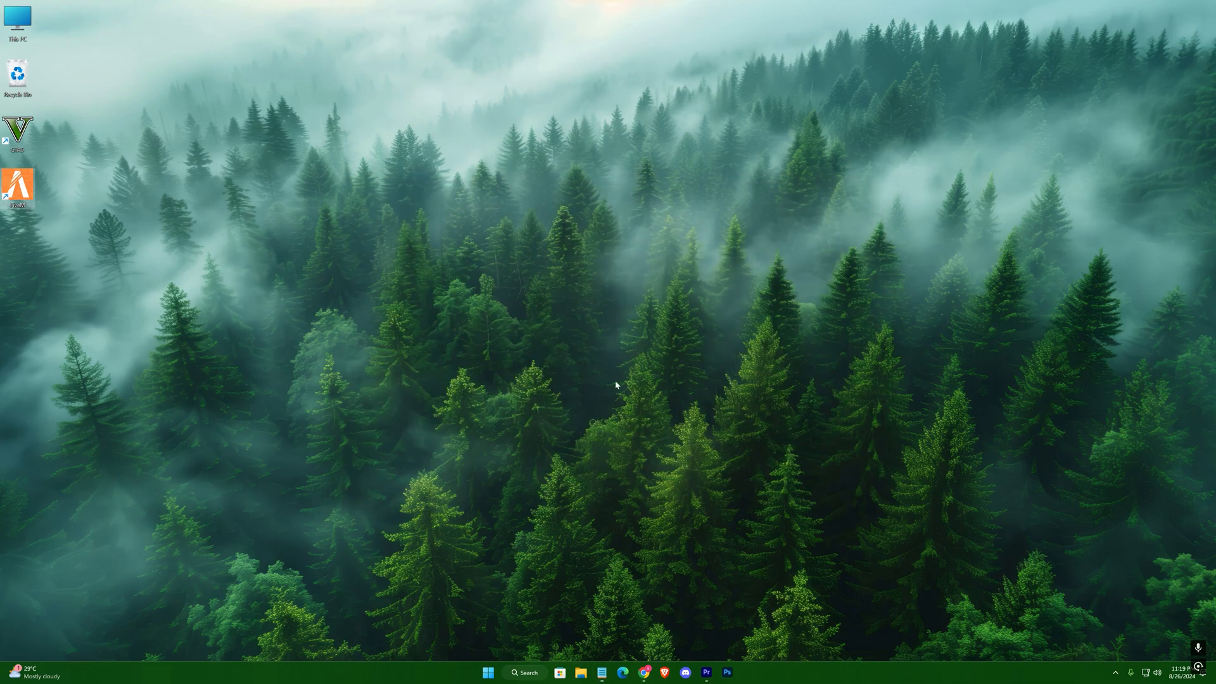
- Launch FiveM into GTA V, bring up the ReShade overlay with Home and enable Curves.fx
double_click(16, 132)
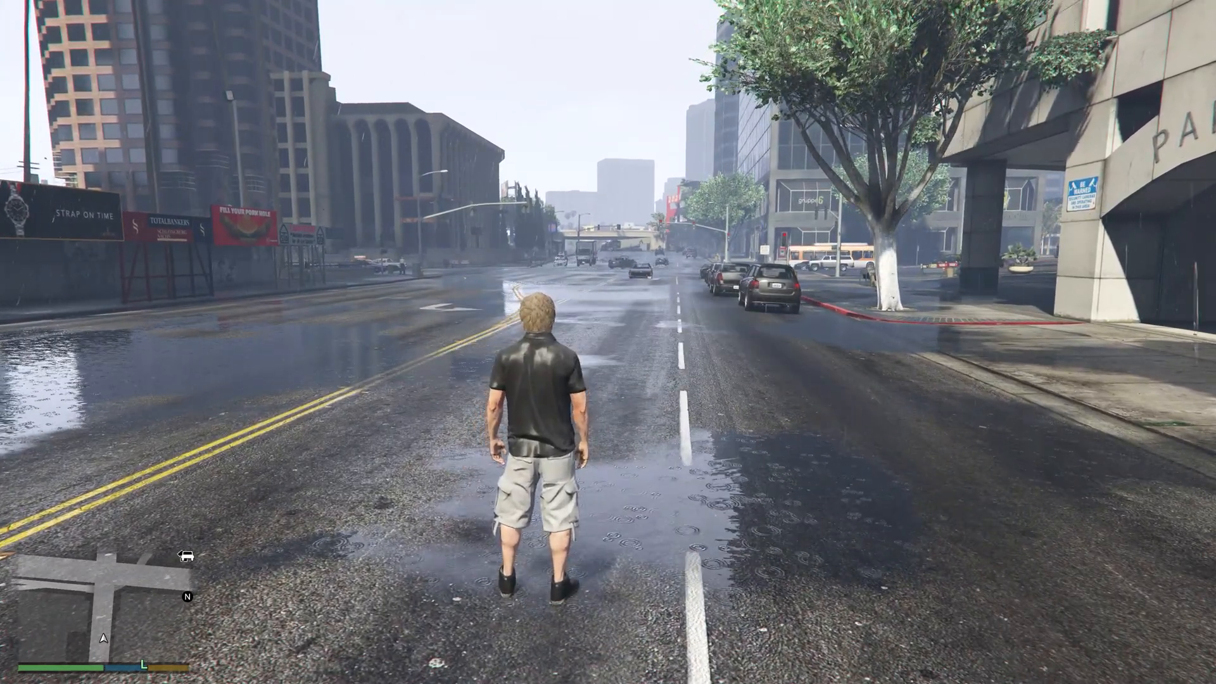
key(Home)
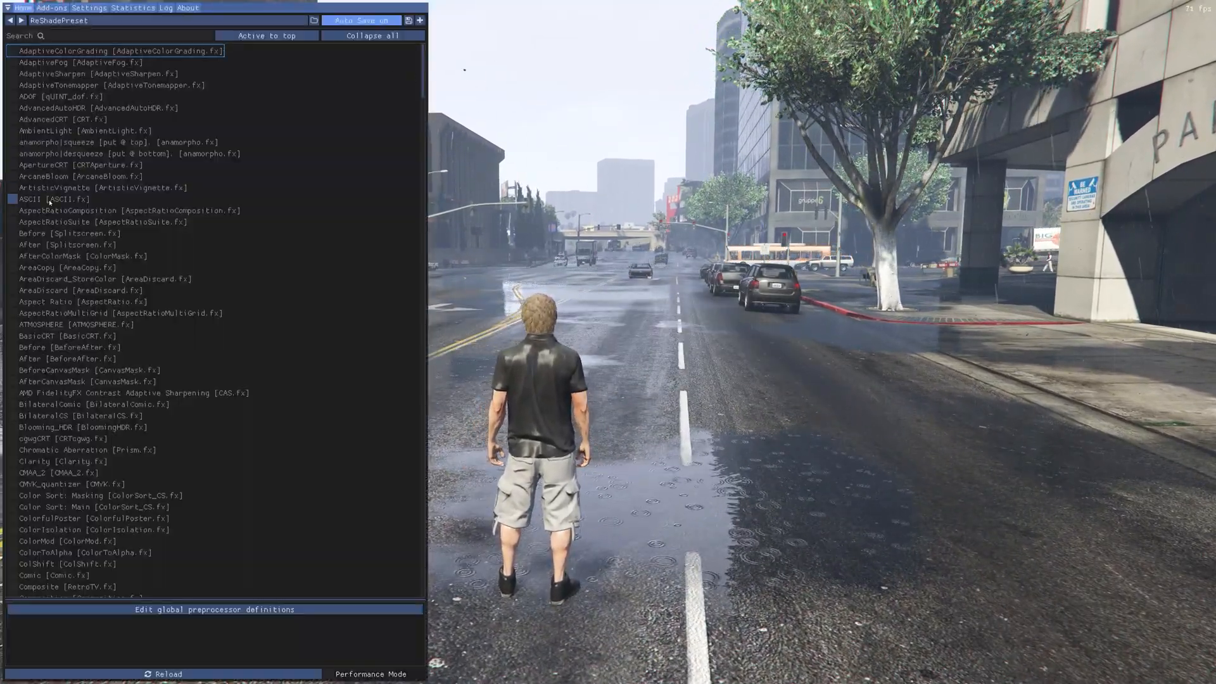
click(11, 62)
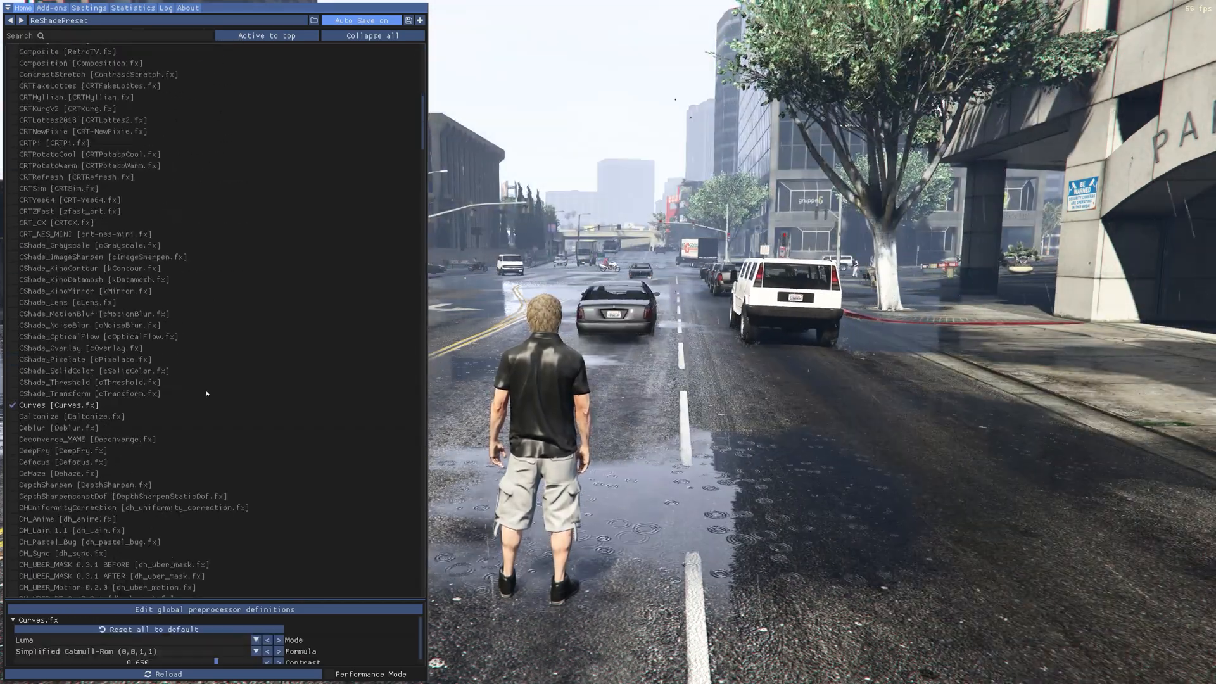
scroll(down, 3)
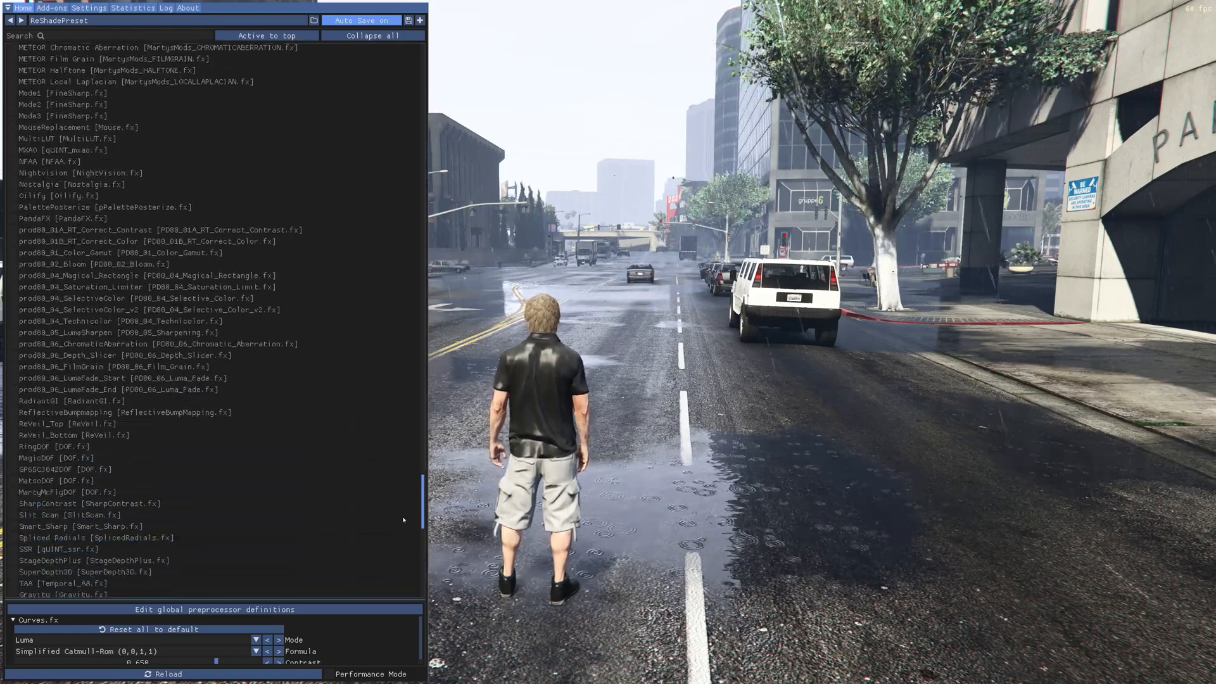
click(25, 307)
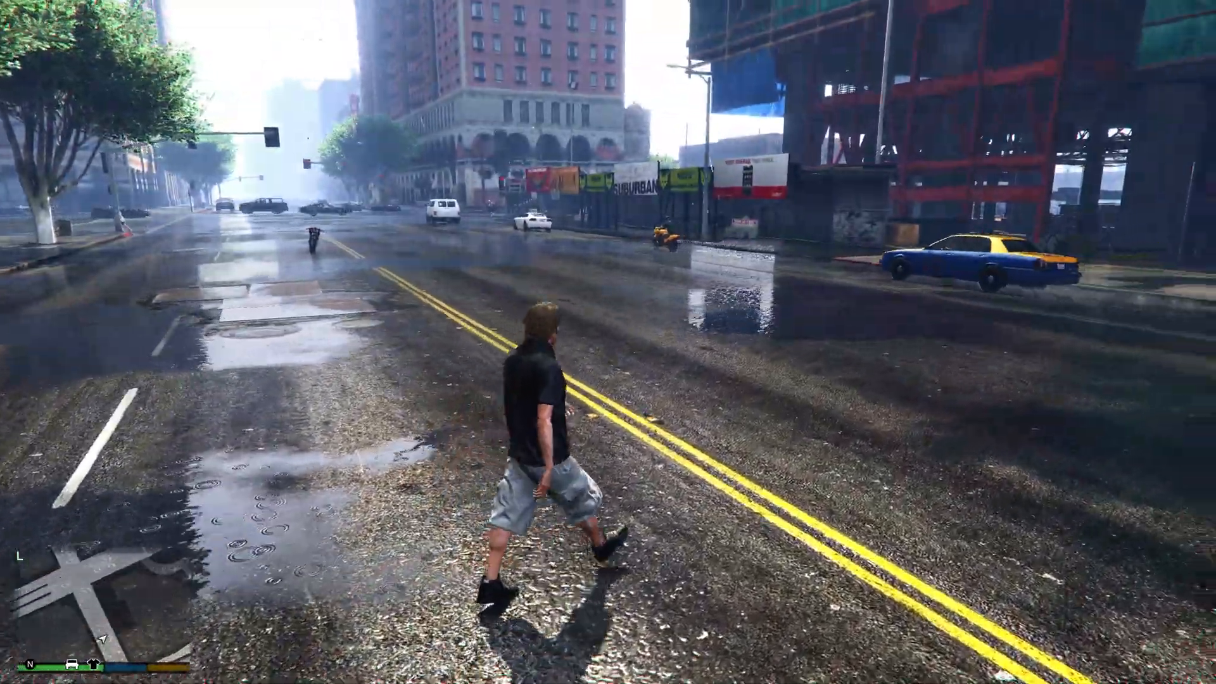
- Run the character forward down the wet street with ReShade visuals applied
key(w)
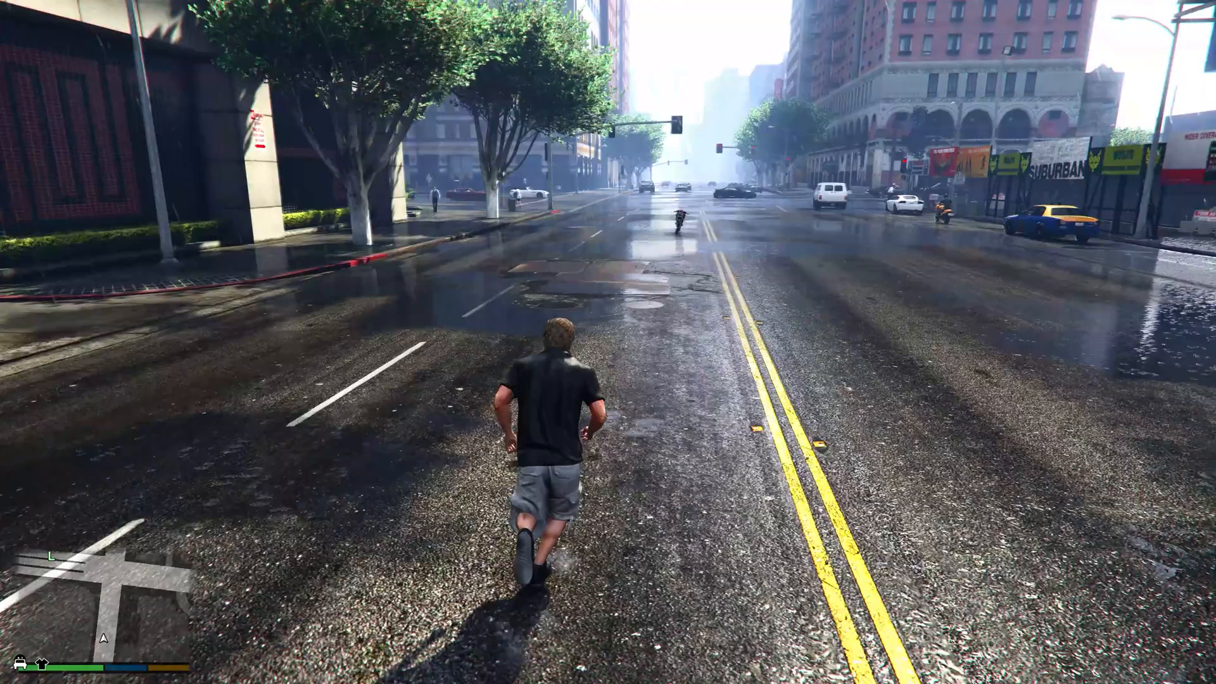
key(w)
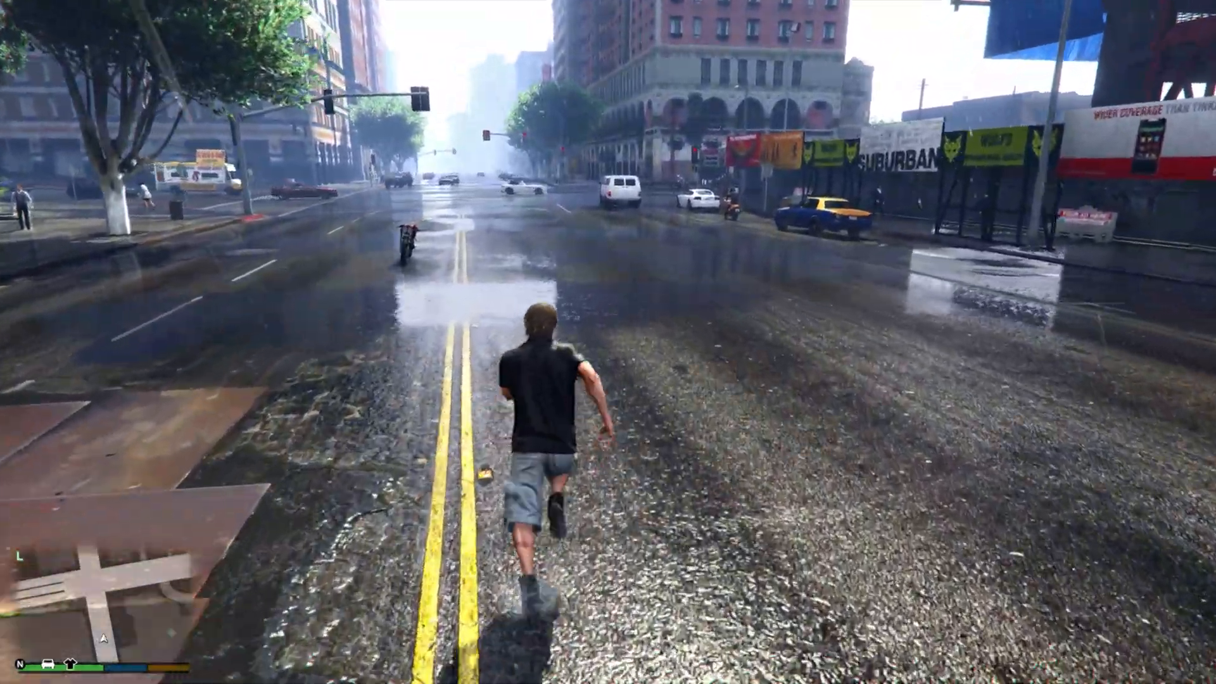